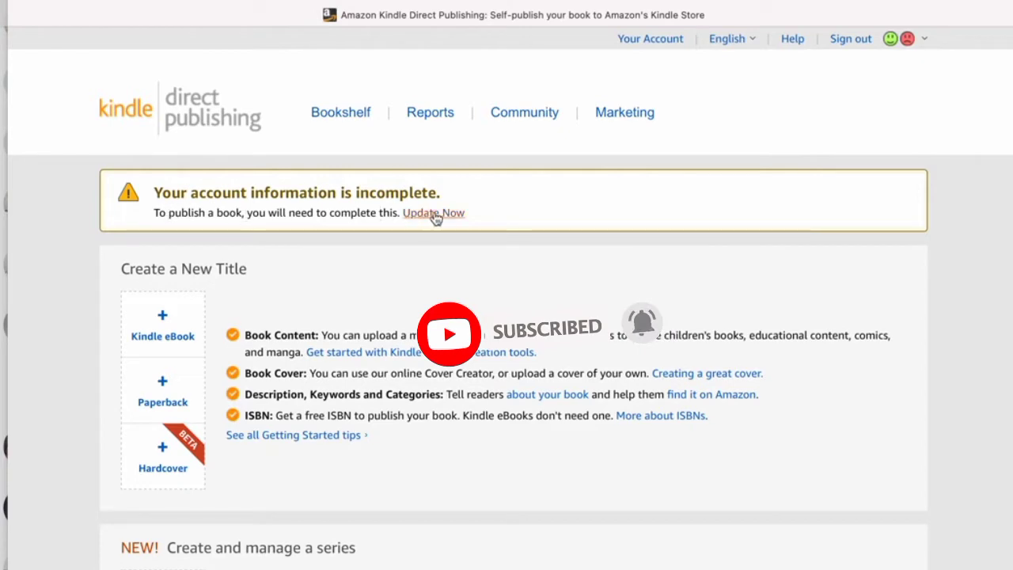
pyautogui.moveTo(553, 215)
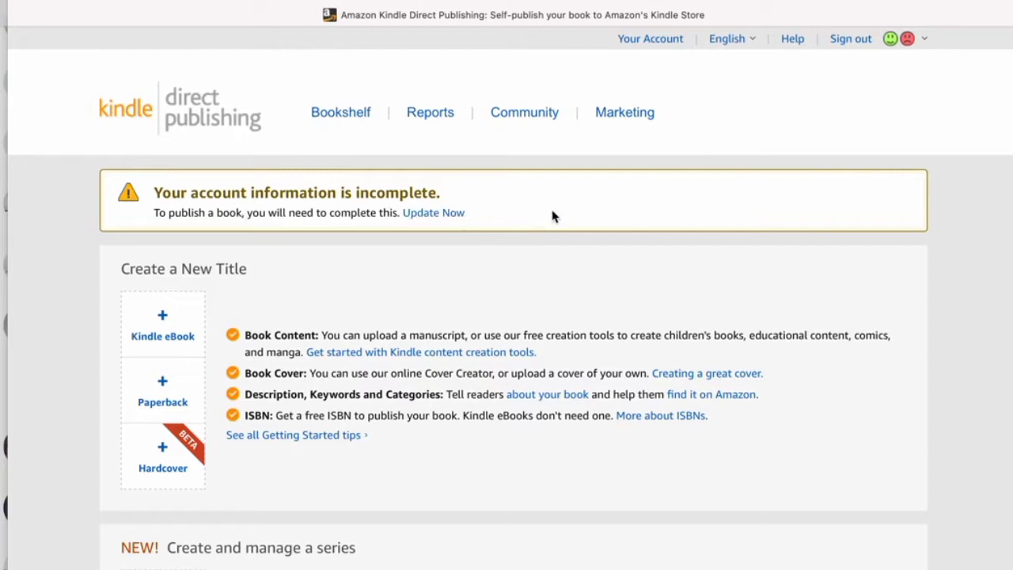
pyautogui.moveTo(434, 212)
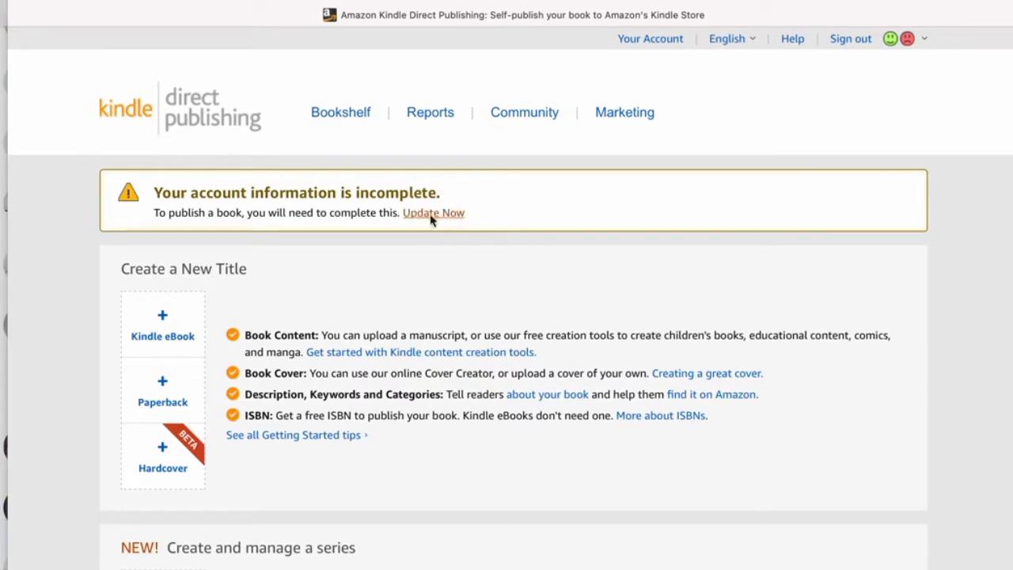
# Step: Start completing the account information and choose Nigeria as the country of residence
pyautogui.click(434, 212)
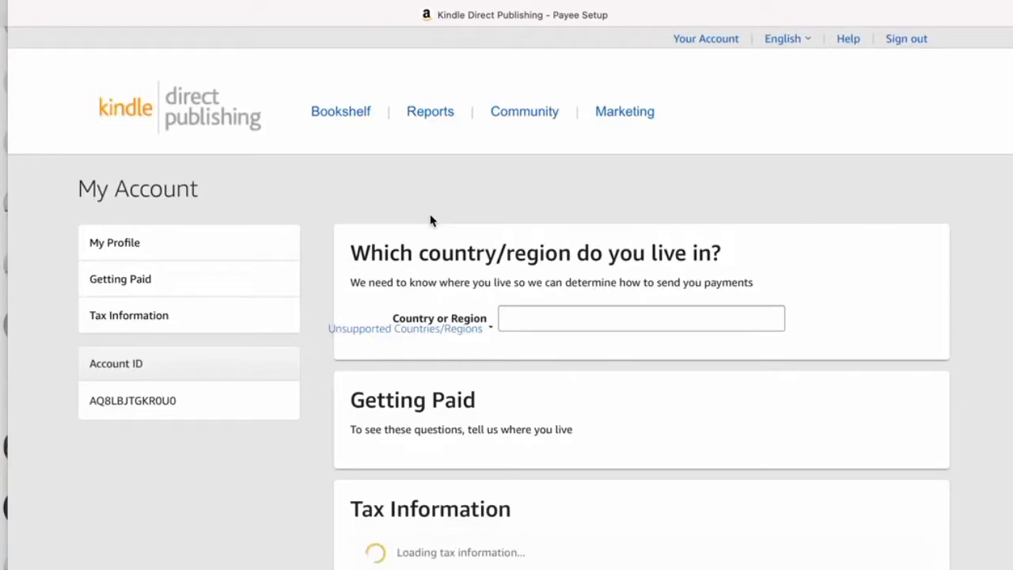
pyautogui.moveTo(204, 285)
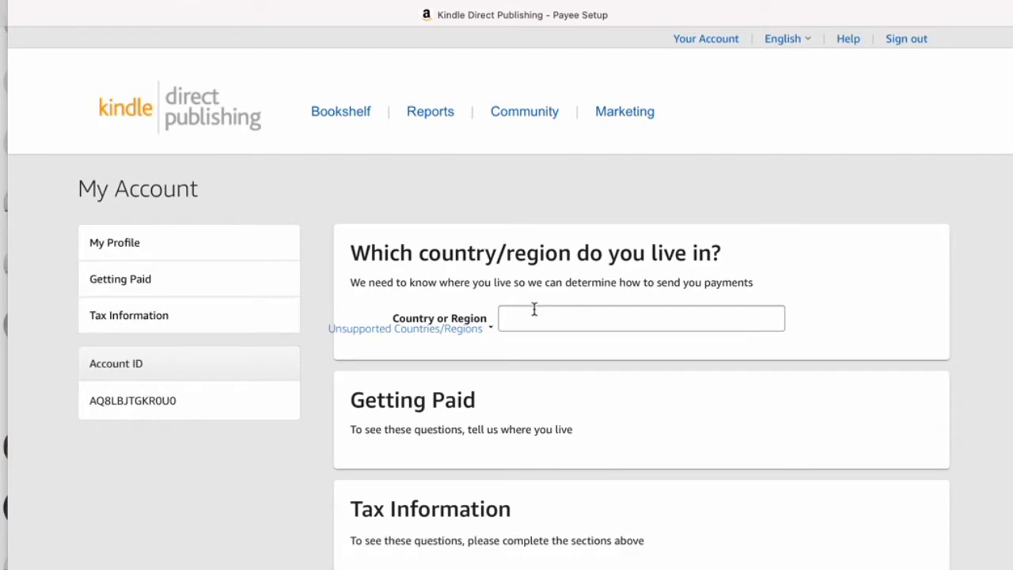
pyautogui.click(641, 317)
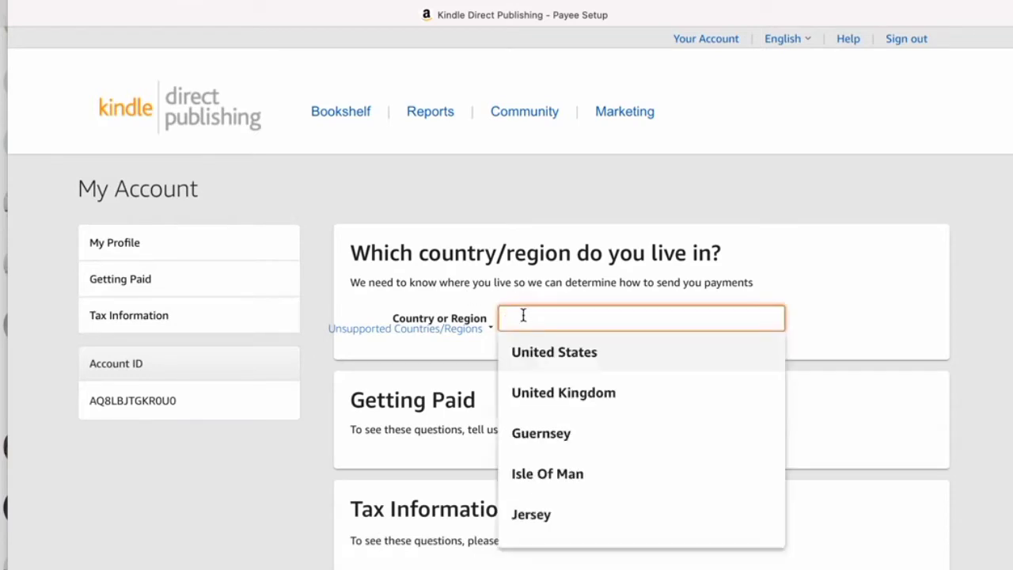
pyautogui.write('Nige')
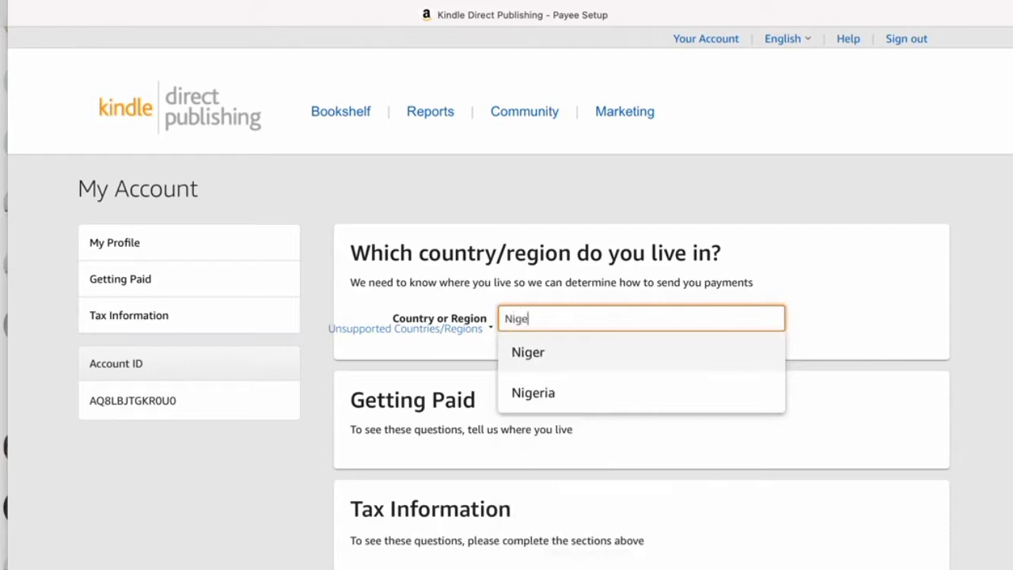
pyautogui.write('Nice')
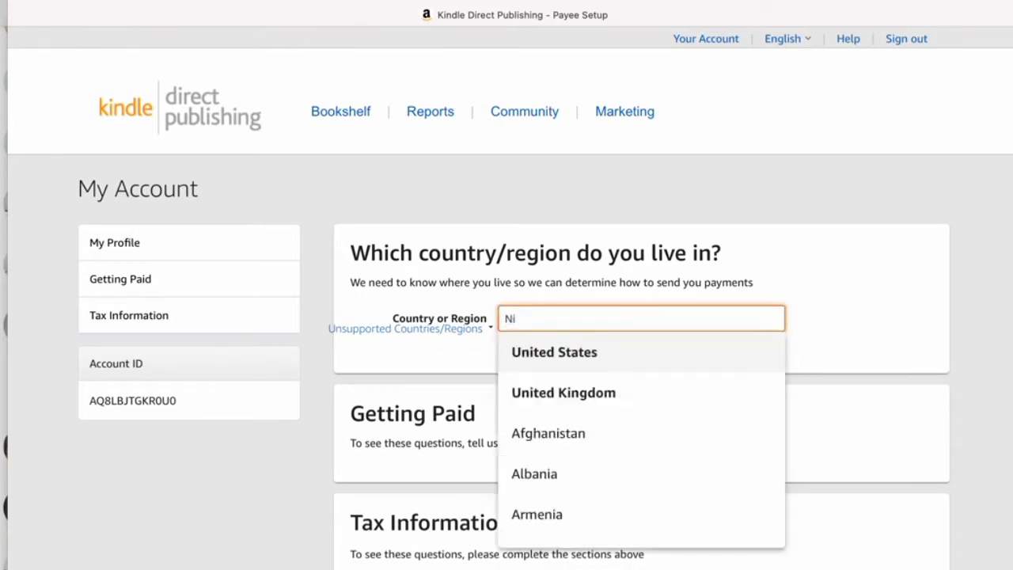
pyautogui.click(532, 352)
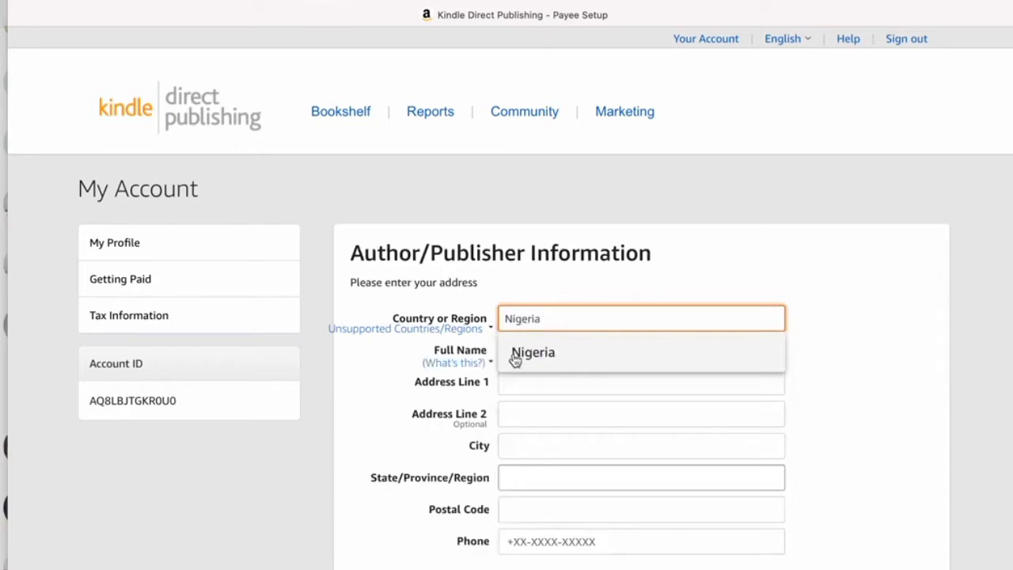
# Step: Enter the name 'Jane Doe' and street address '123 Mai', leaving the second address line empty
pyautogui.click(532, 351)
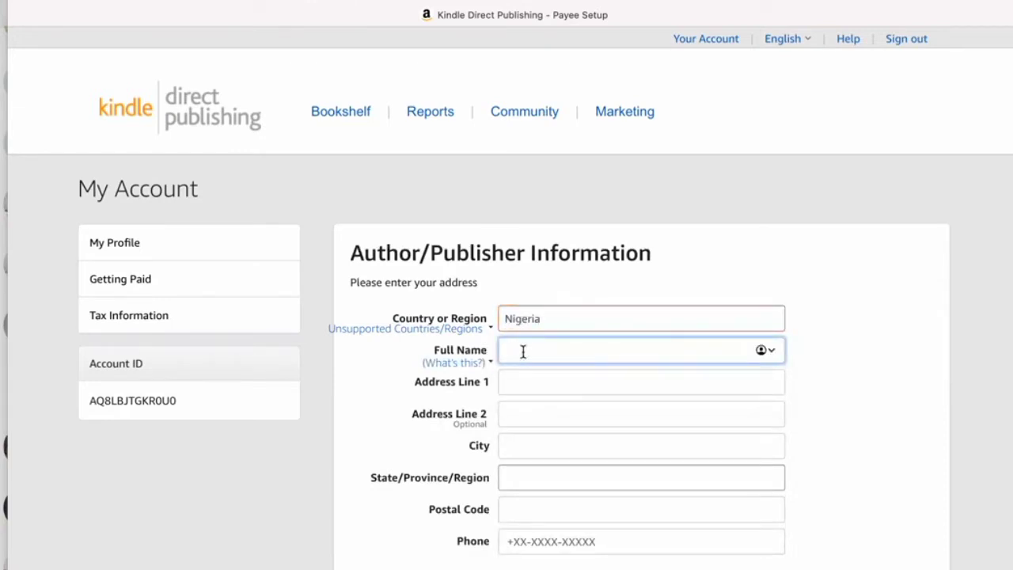
pyautogui.write('Jane Doe')
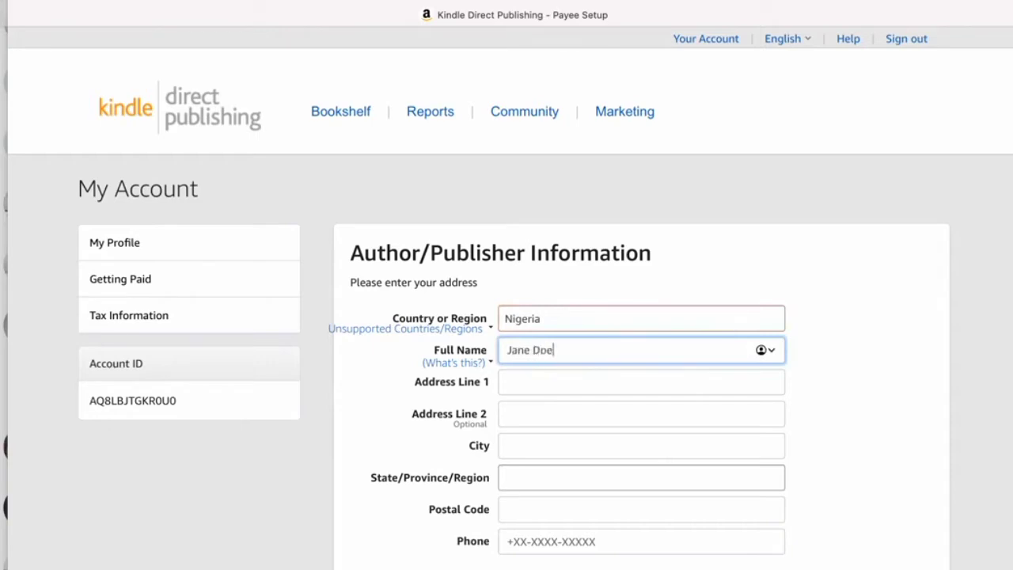
pyautogui.click(640, 381)
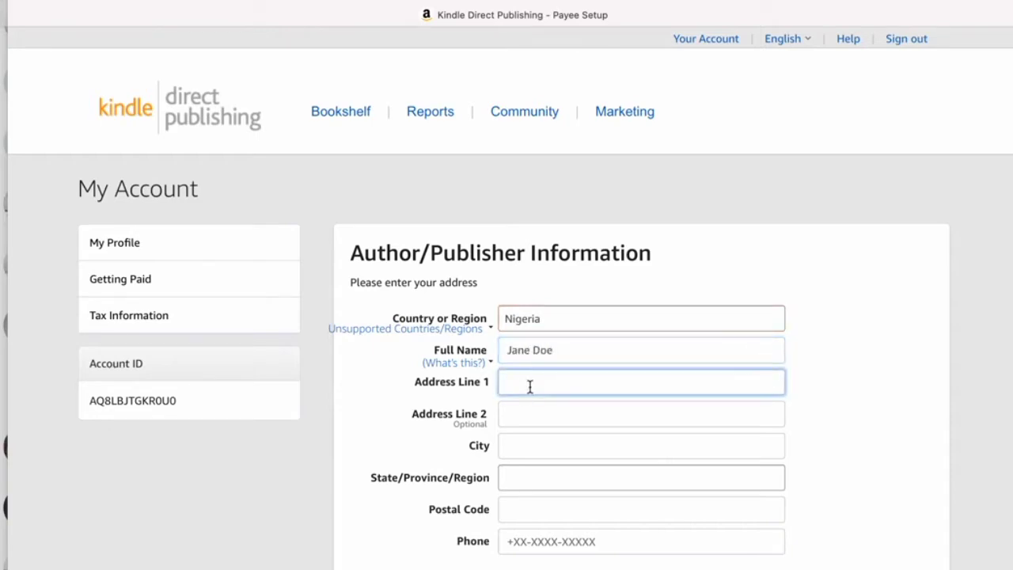
pyautogui.write('123 Main Stree')
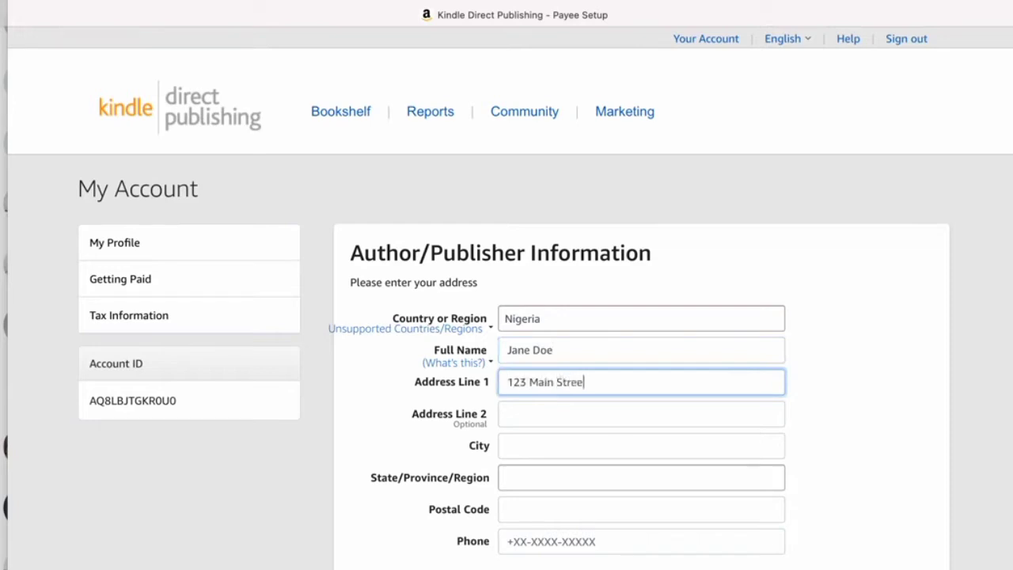
pyautogui.click(641, 413)
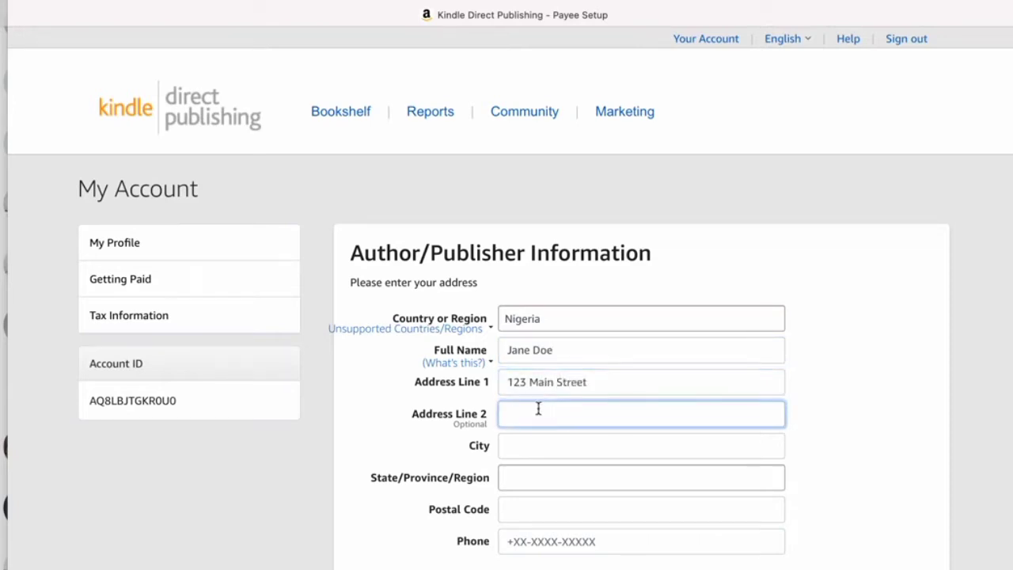
pyautogui.write('A')
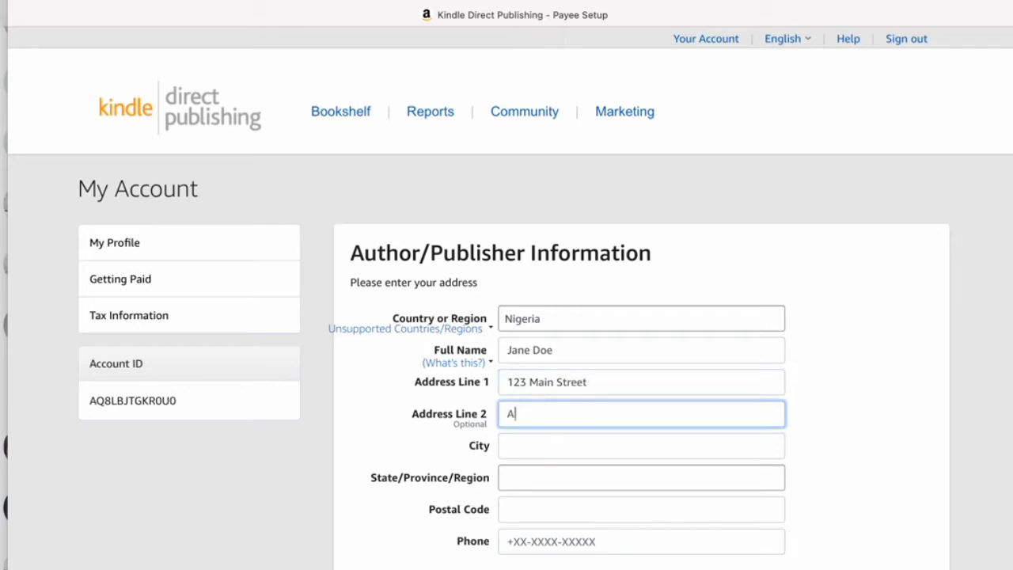
pyautogui.press('Backspace')
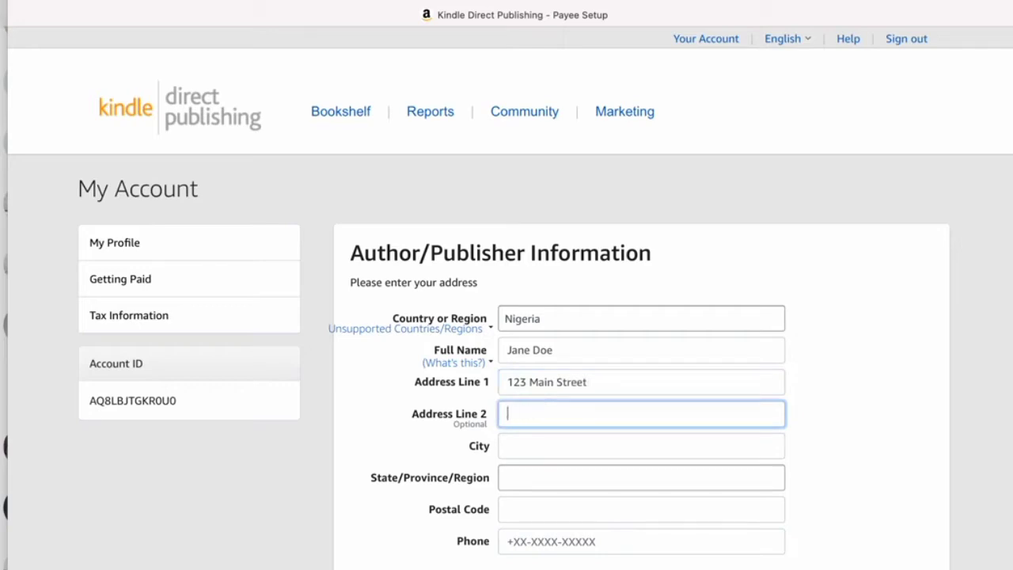
# Step: Enter city Lekki, state Lag, postal code 1051 and a phone number starting +234
pyautogui.write('Le')
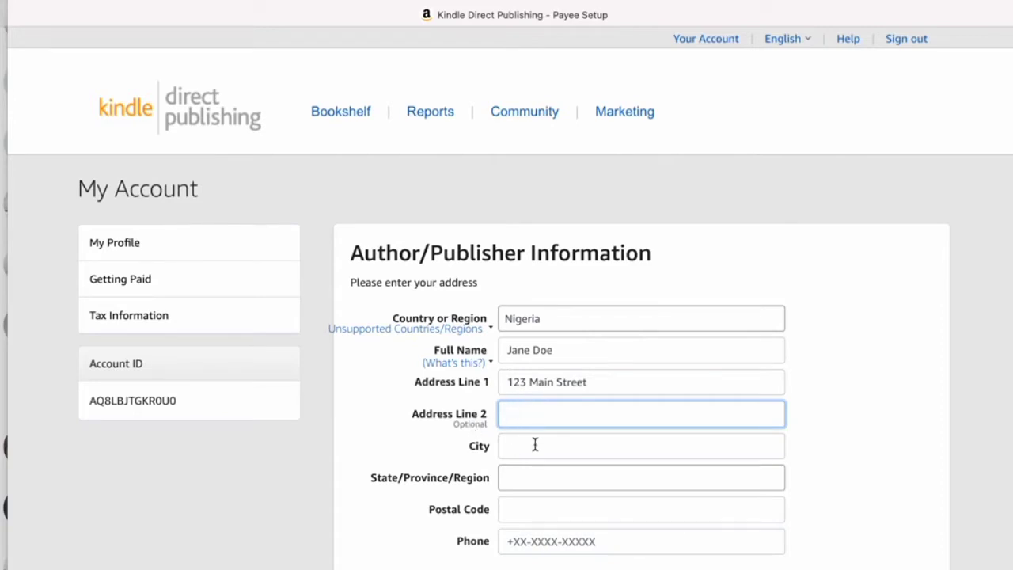
pyautogui.write('Lekki')
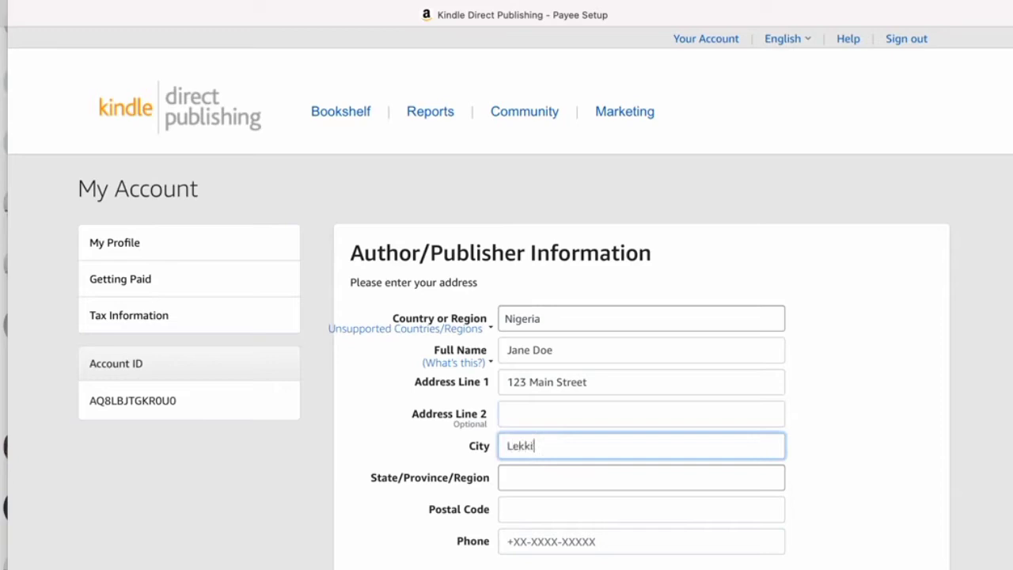
pyautogui.write('Lag')
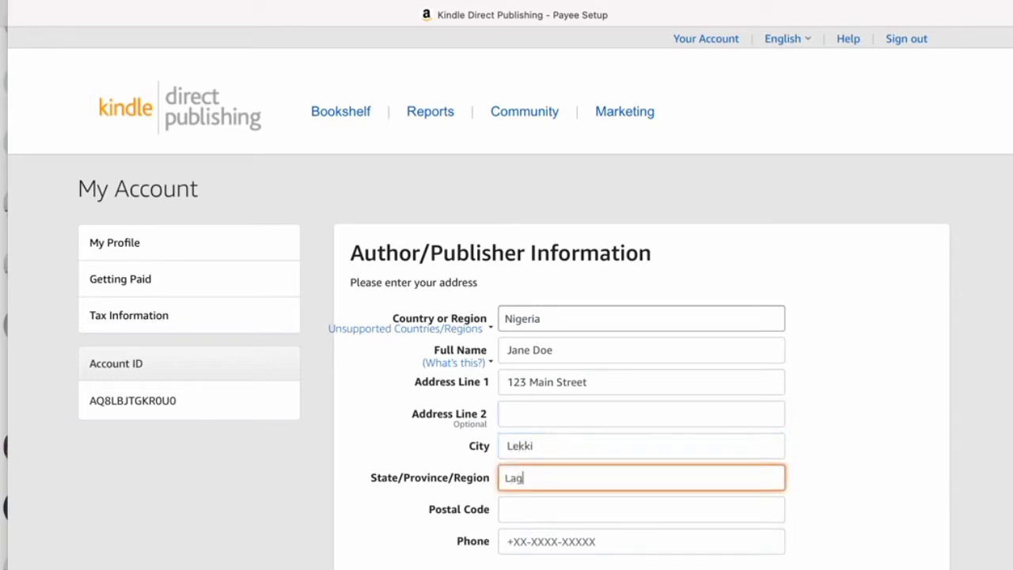
pyautogui.click(641, 509)
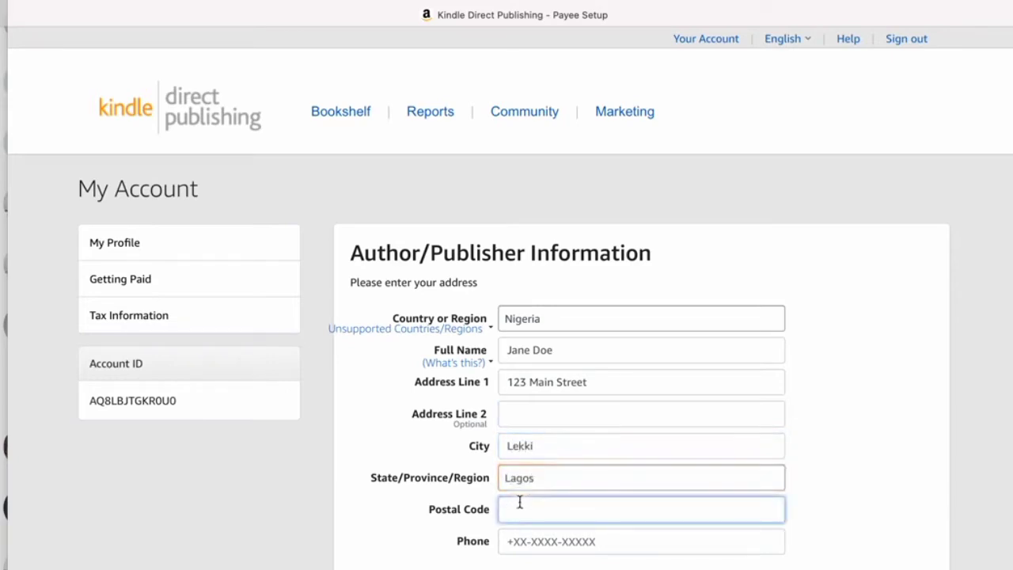
pyautogui.write('105102')
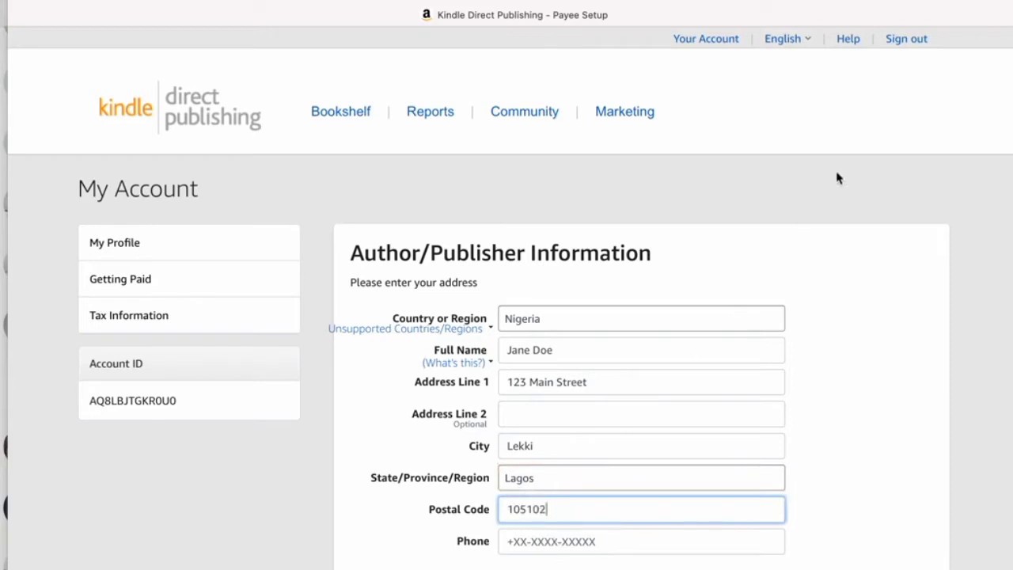
pyautogui.scroll(-3)
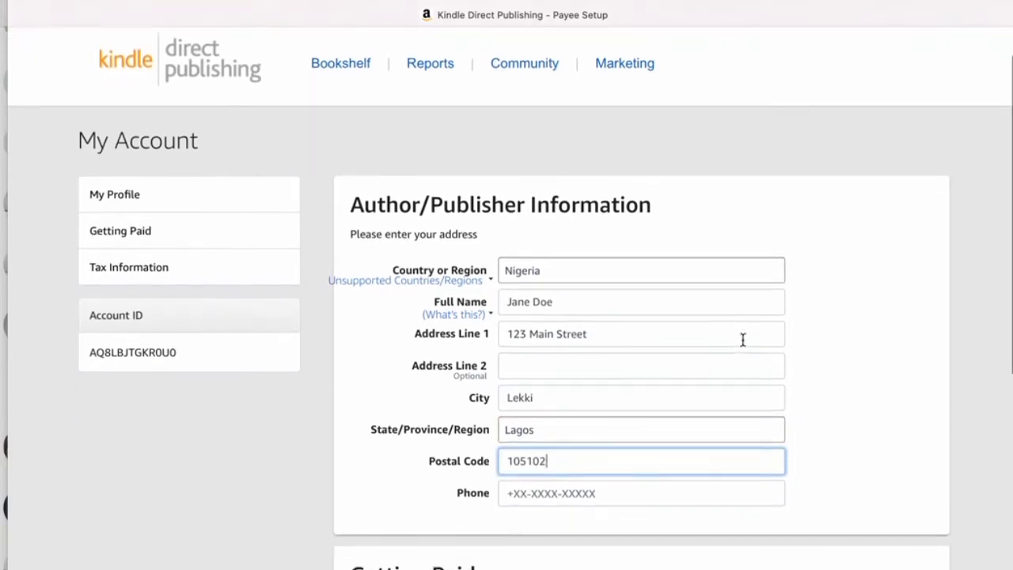
pyautogui.scroll(-3)
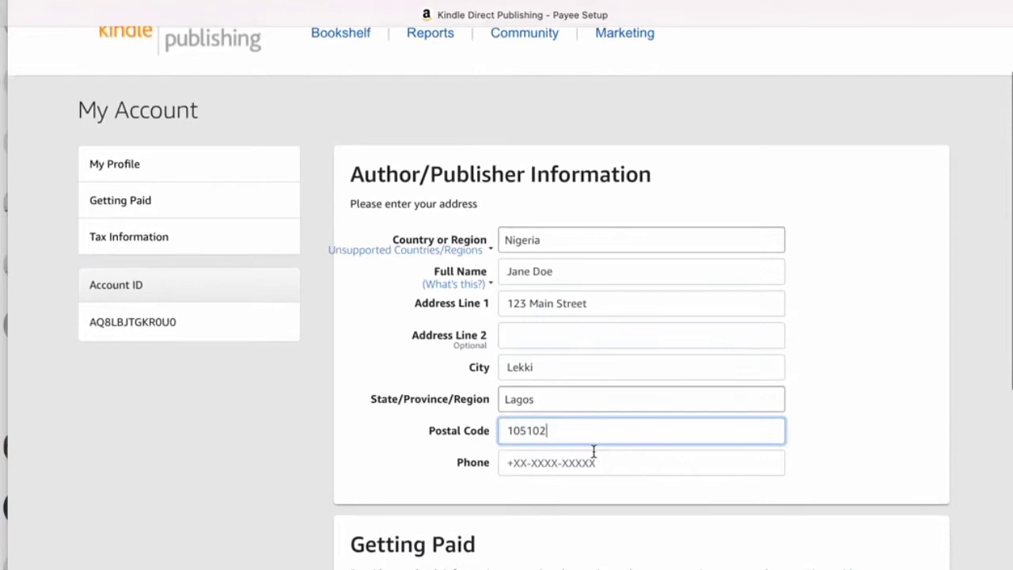
pyautogui.moveTo(535, 471)
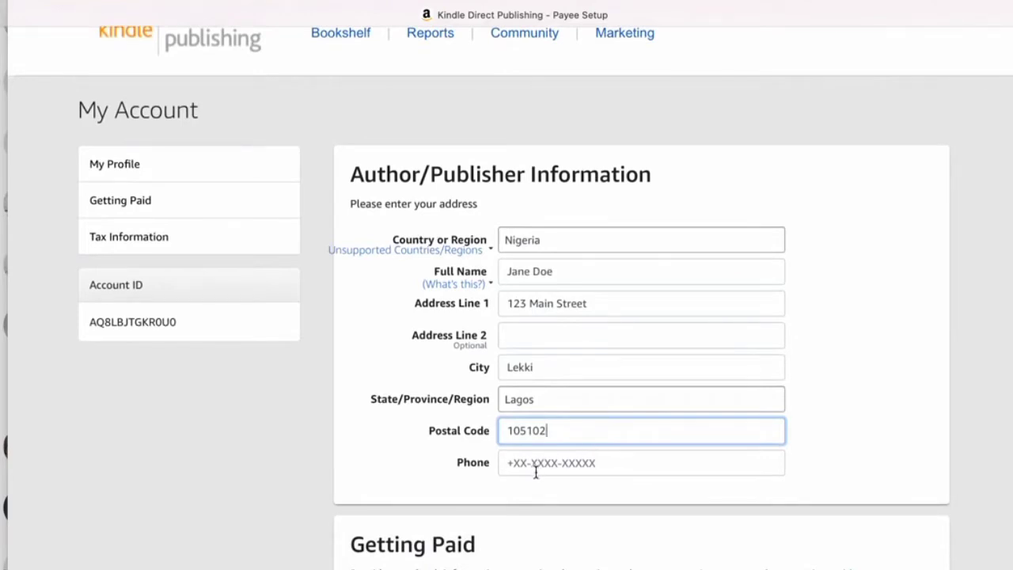
pyautogui.click(641, 462)
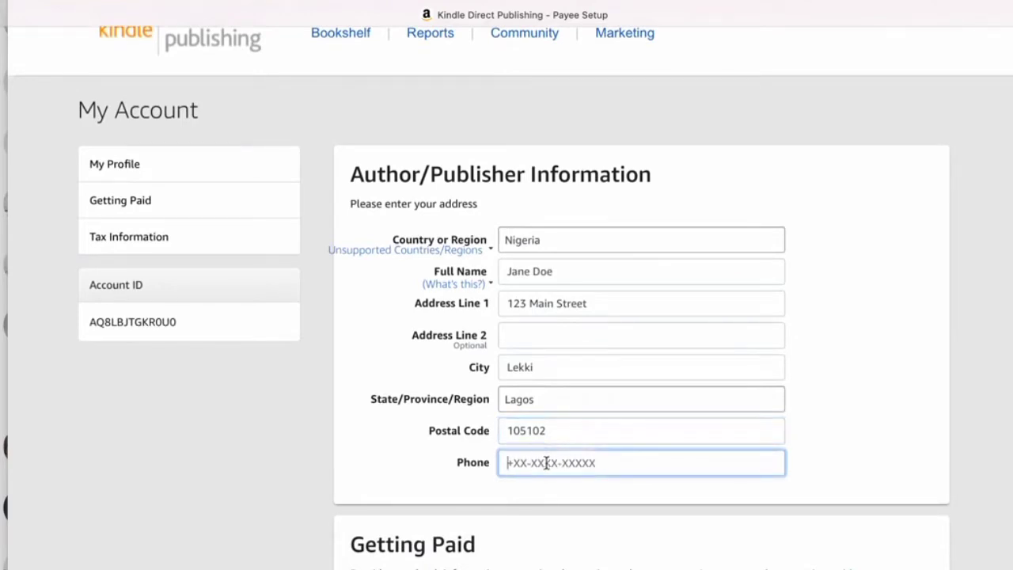
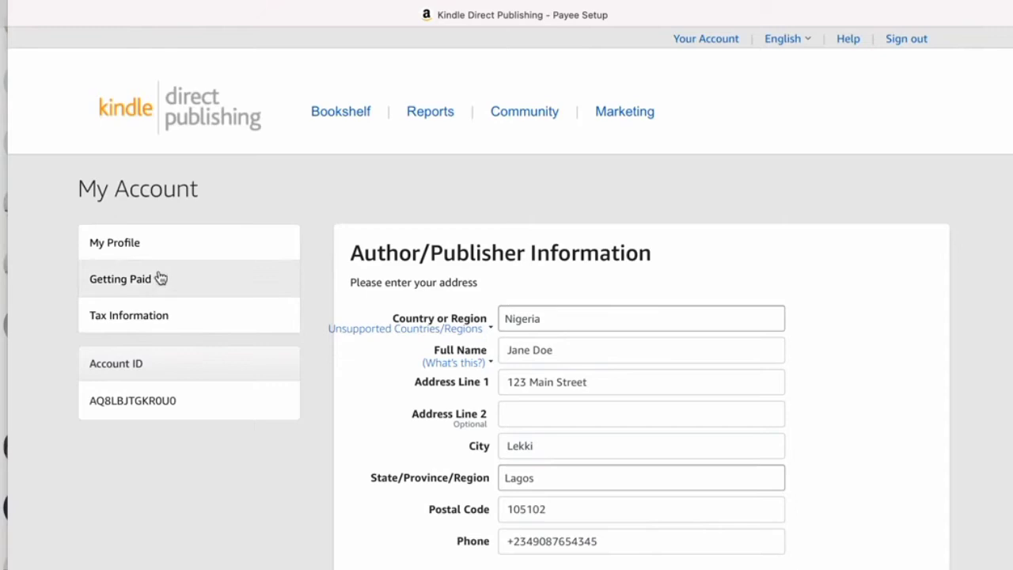
pyautogui.moveTo(541, 444)
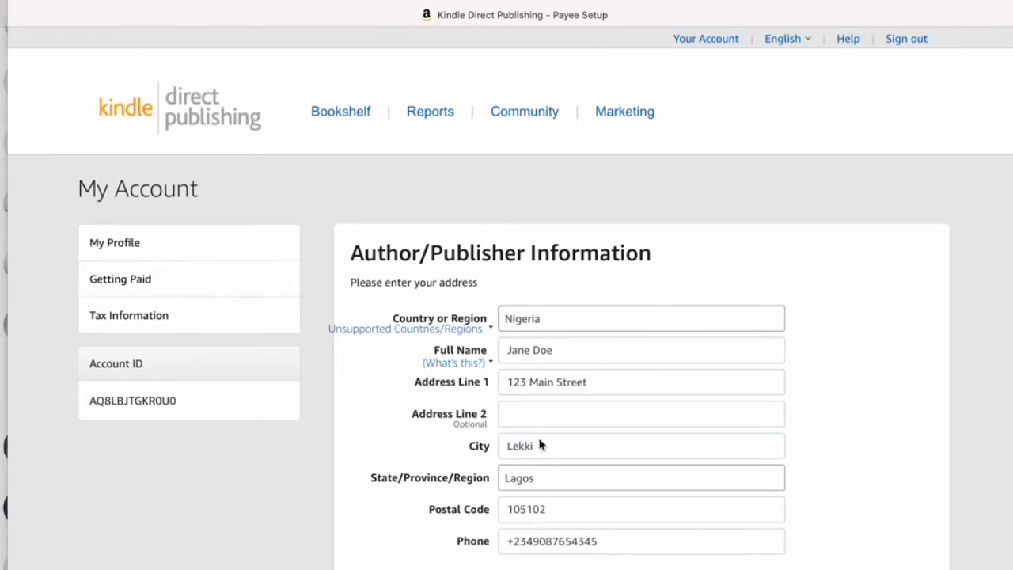
# Step: Choose 'I don't have a bank' under Getting Paid so check payments apply to all marketplaces
pyautogui.scroll(-3)
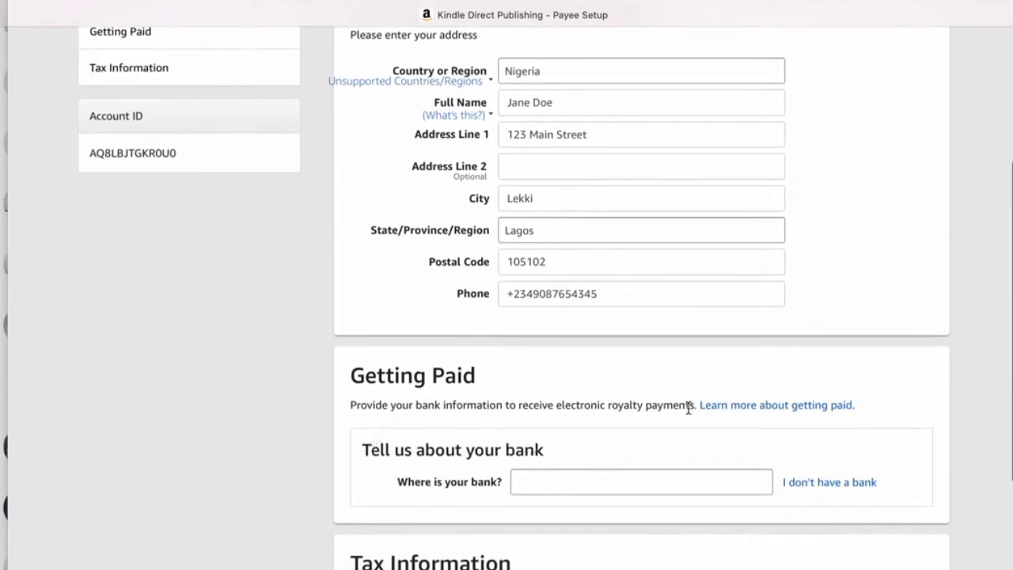
pyautogui.moveTo(858, 463)
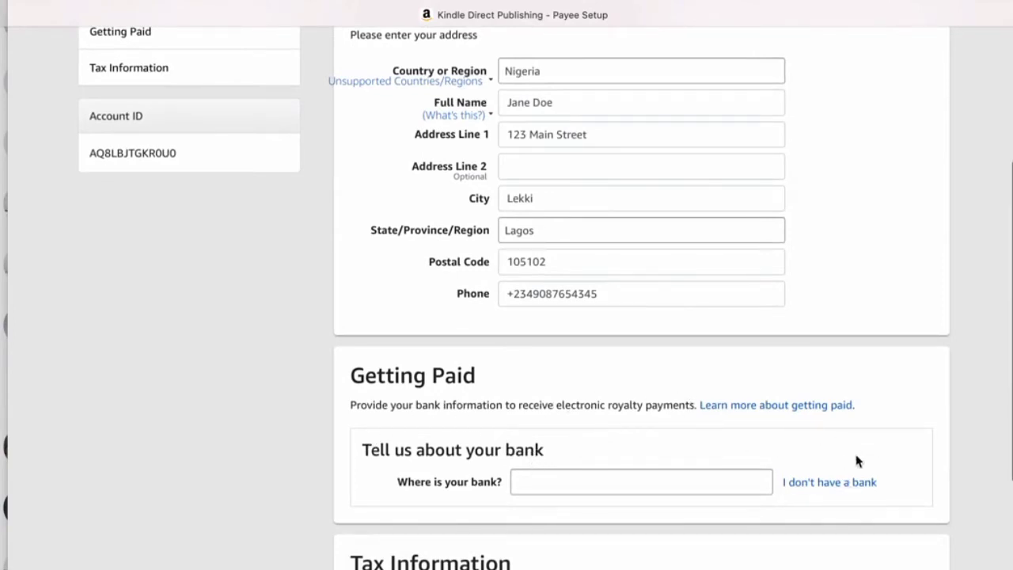
pyautogui.click(829, 481)
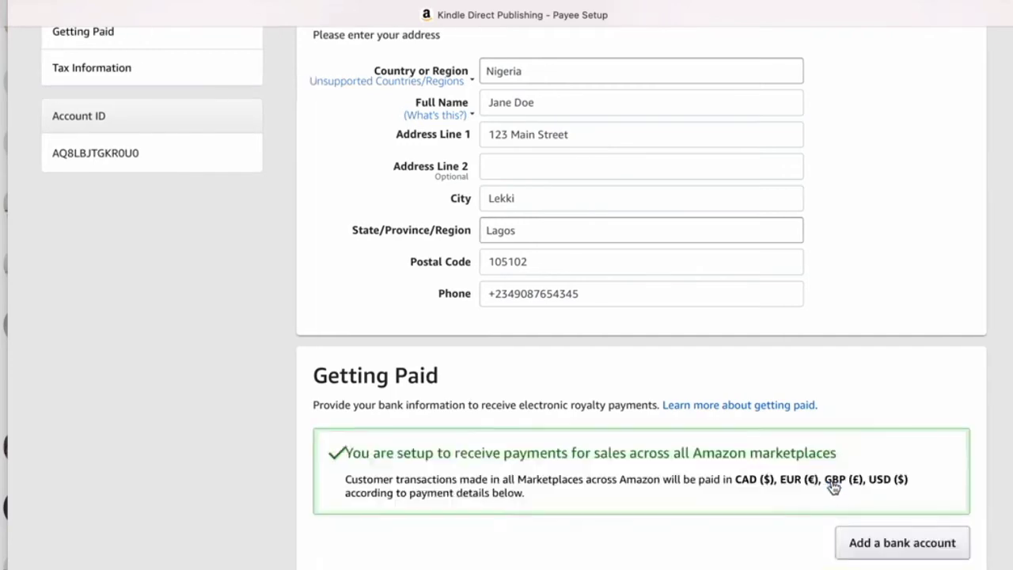
pyautogui.scroll(-3)
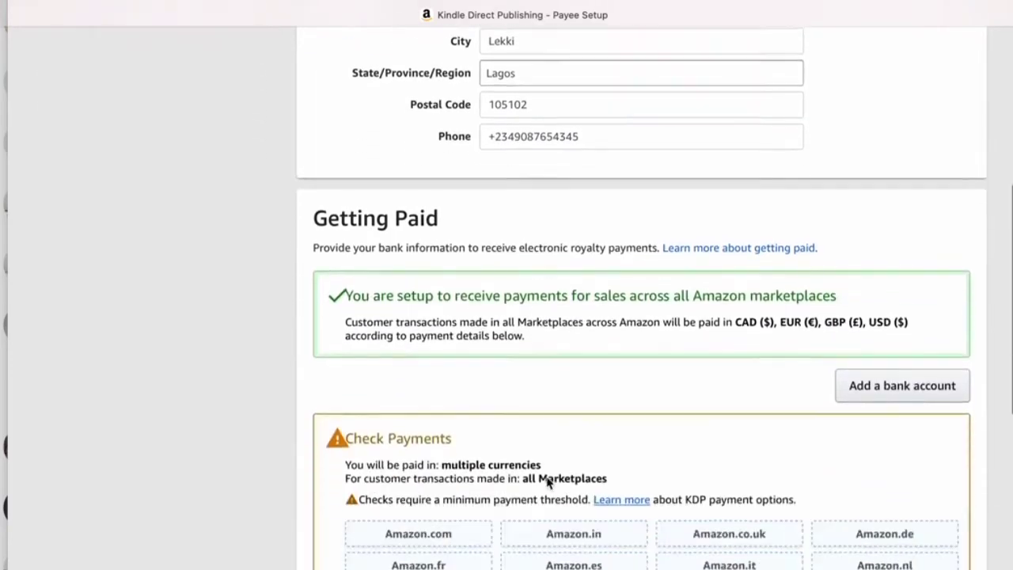
pyautogui.scroll(-3)
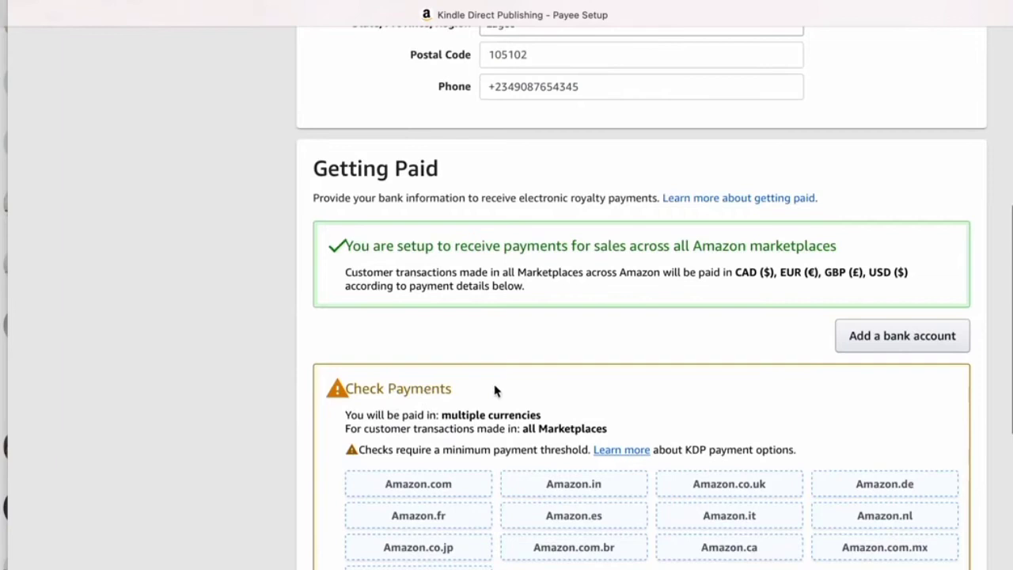
pyautogui.moveTo(467, 392)
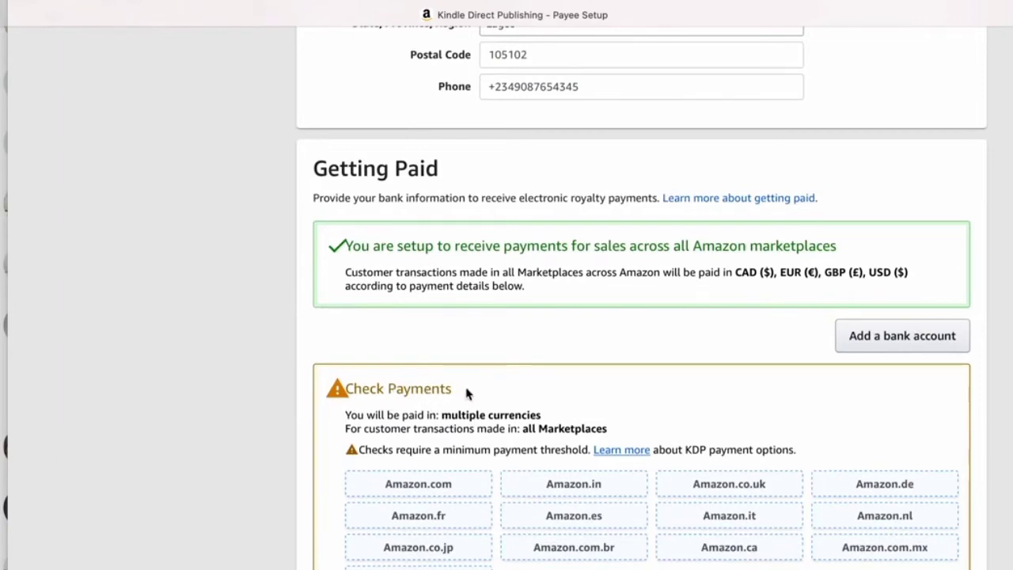
pyautogui.scroll(-3)
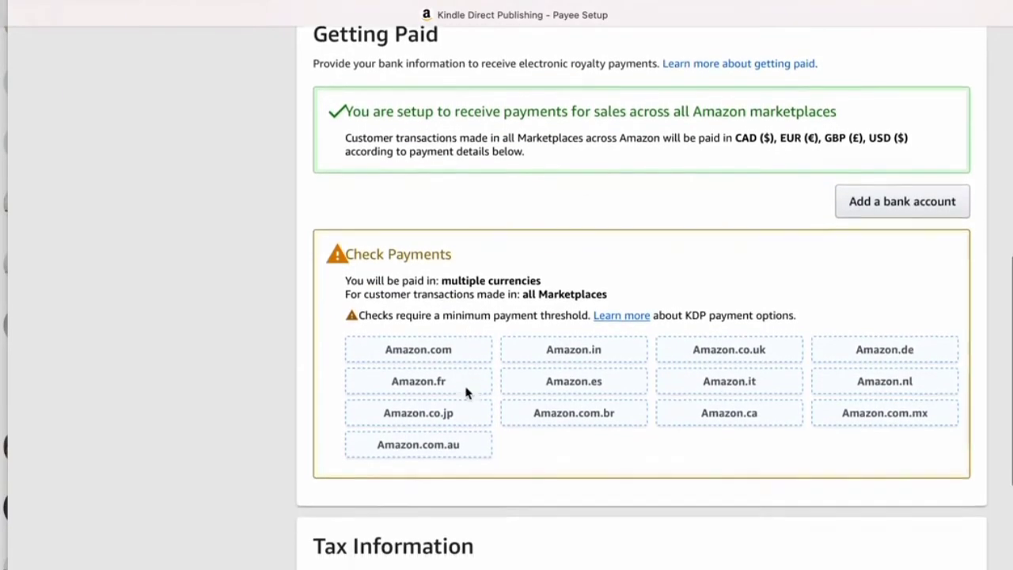
pyautogui.scroll(-3)
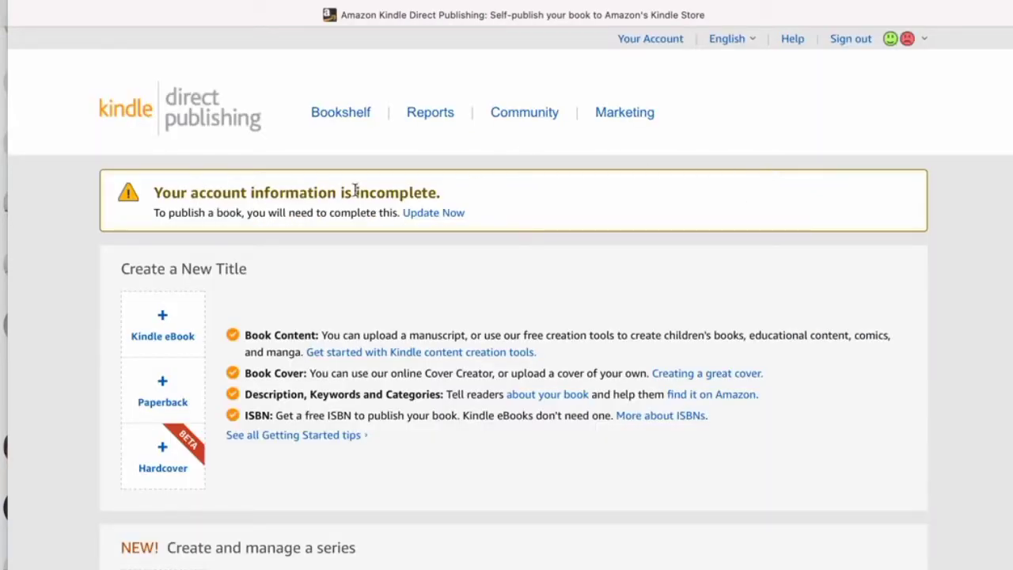
pyautogui.moveTo(489, 190)
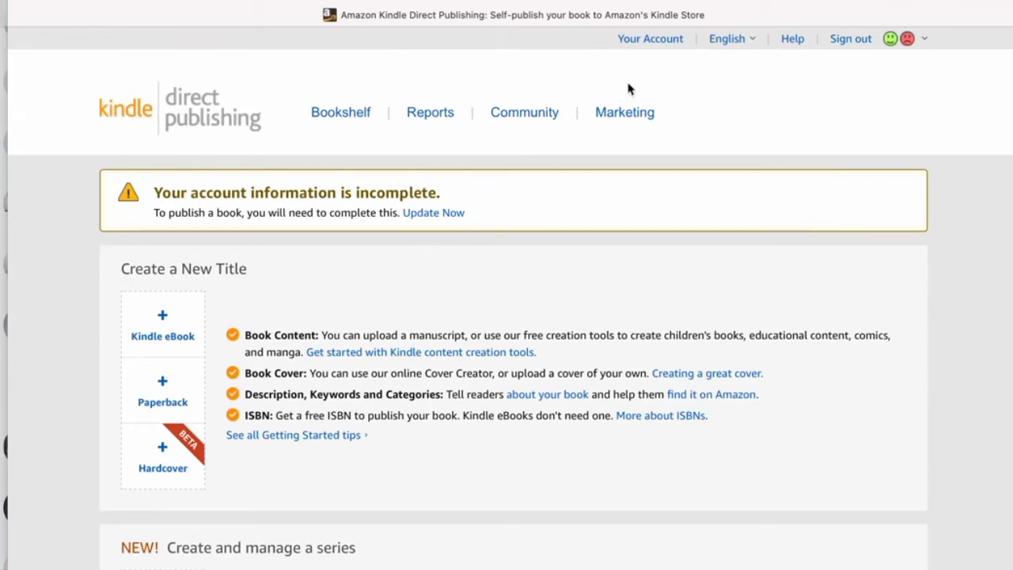
# Step: Return to Your Account and bring the Tax Information section with Complete Tax Information into view
pyautogui.click(649, 38)
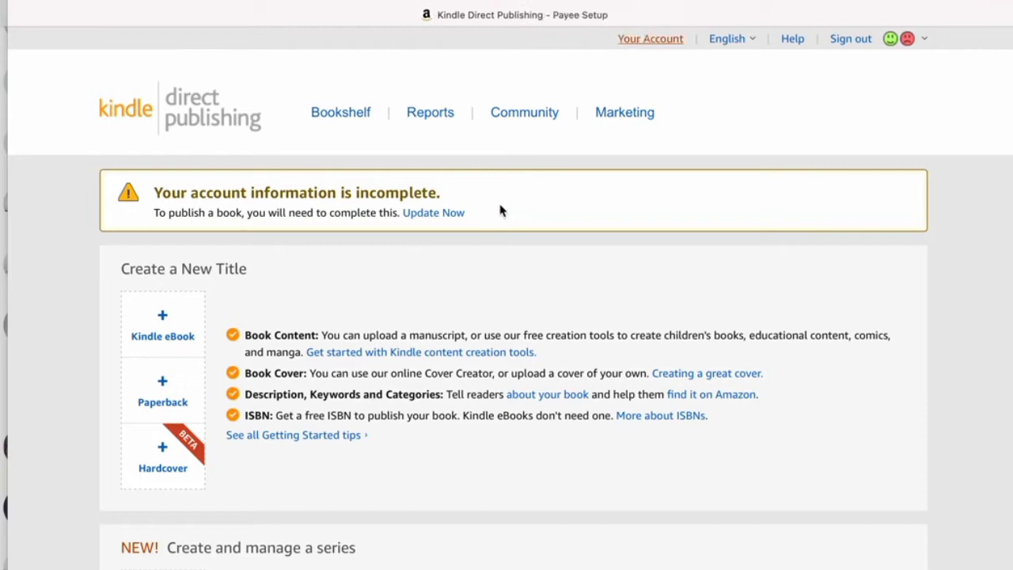
pyautogui.click(433, 212)
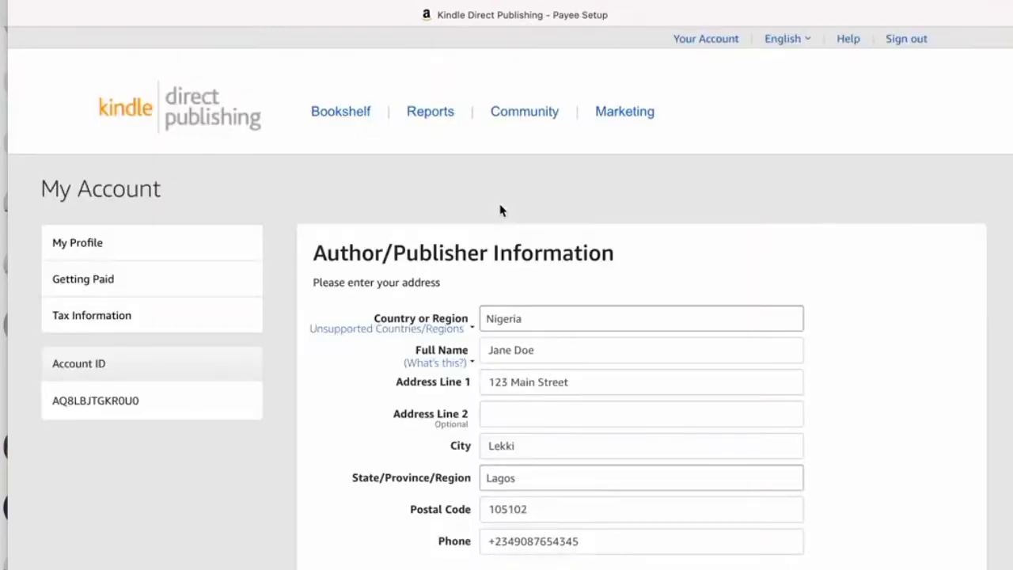
pyautogui.scroll(-3)
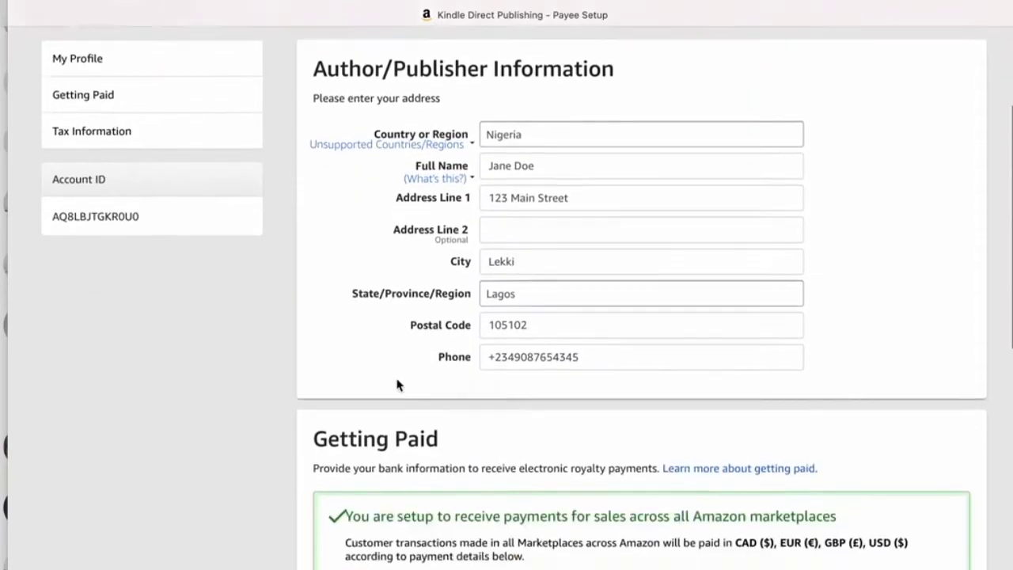
pyautogui.scroll(-3)
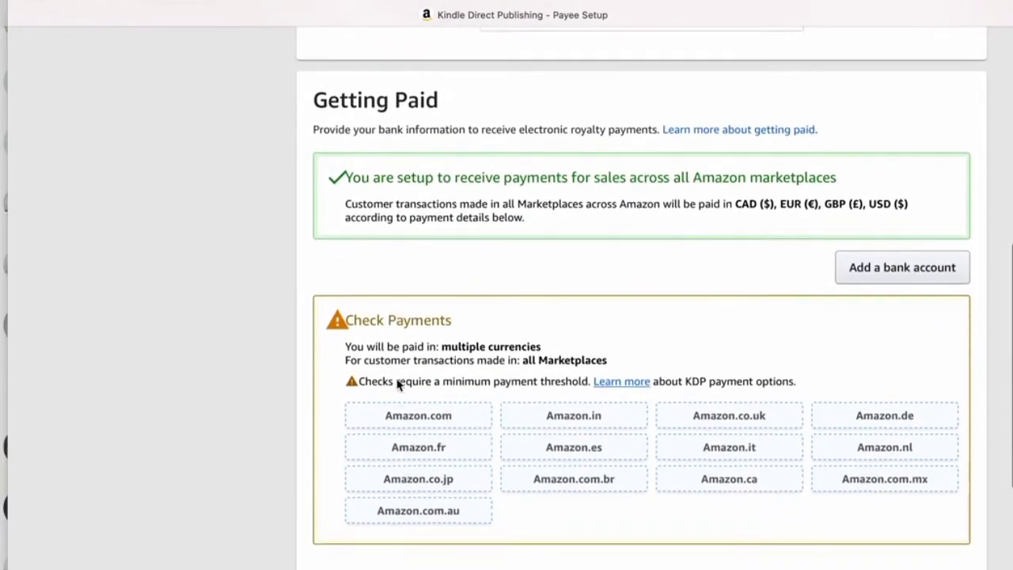
pyautogui.scroll(3)
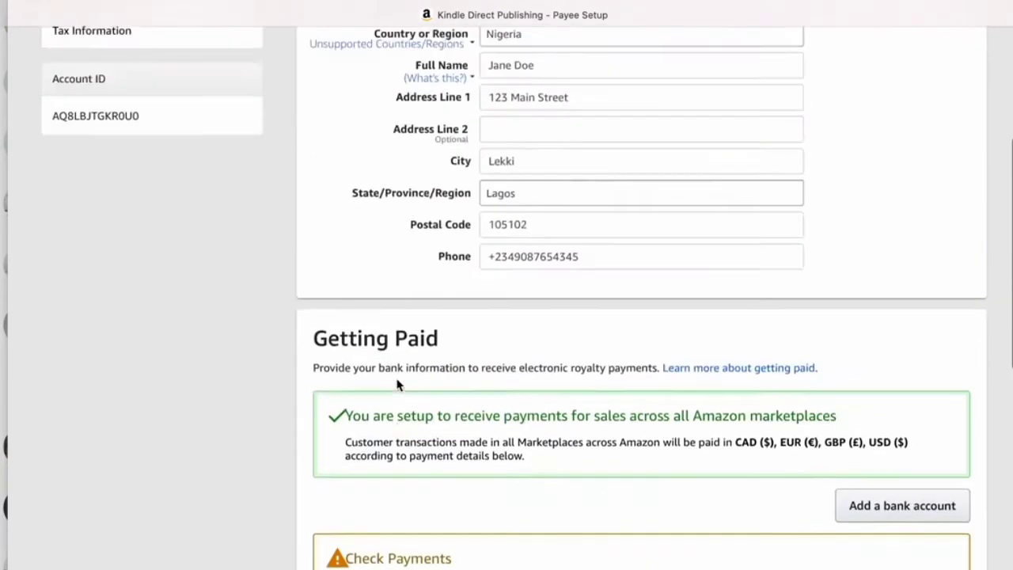
pyautogui.scroll(-3)
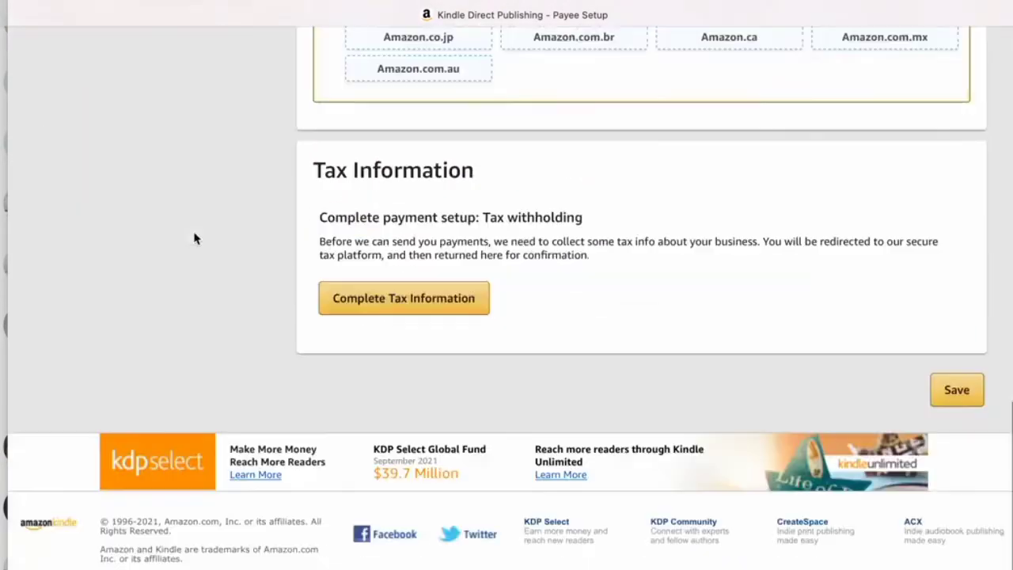
pyautogui.moveTo(491, 332)
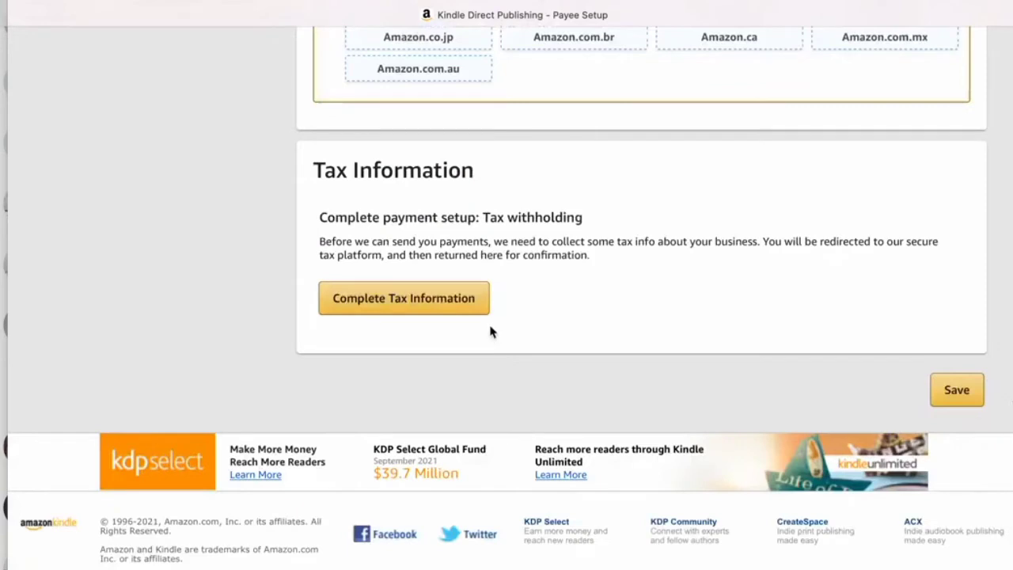
pyautogui.moveTo(431, 300)
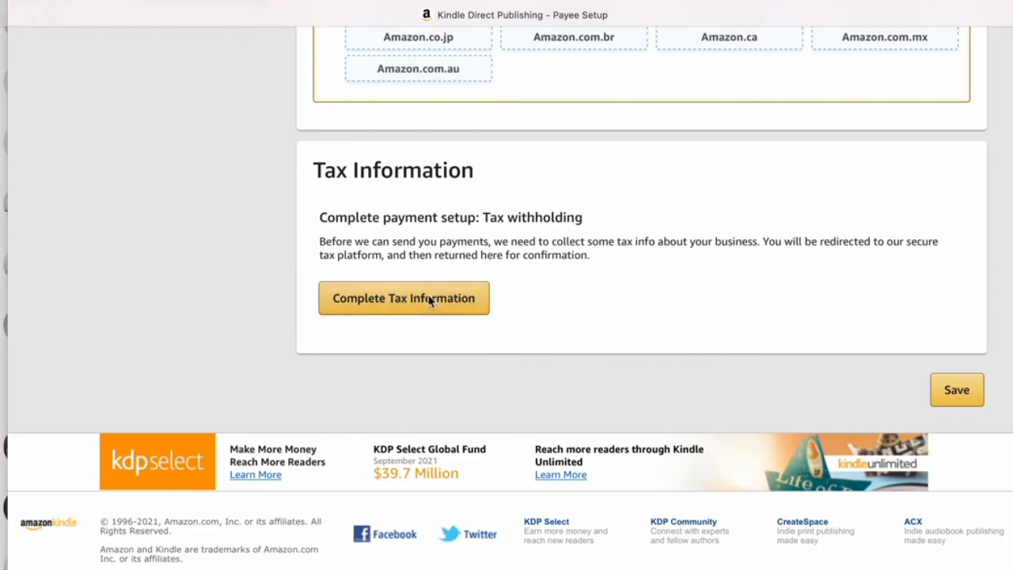
# Step: Start the tax interview answering Individual, not a U.S. person, and not an intermediary agent
pyautogui.click(403, 297)
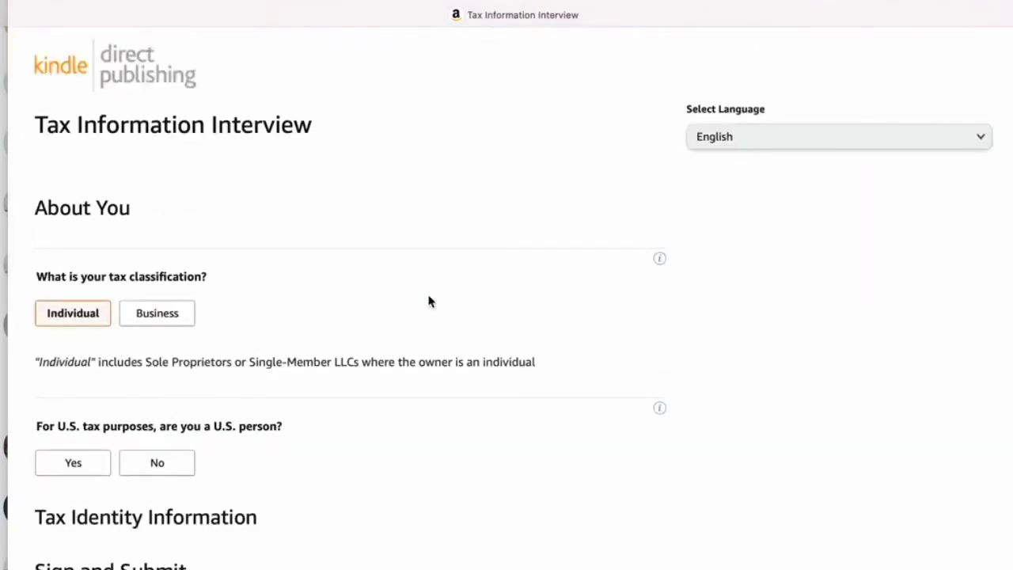
pyautogui.moveTo(379, 240)
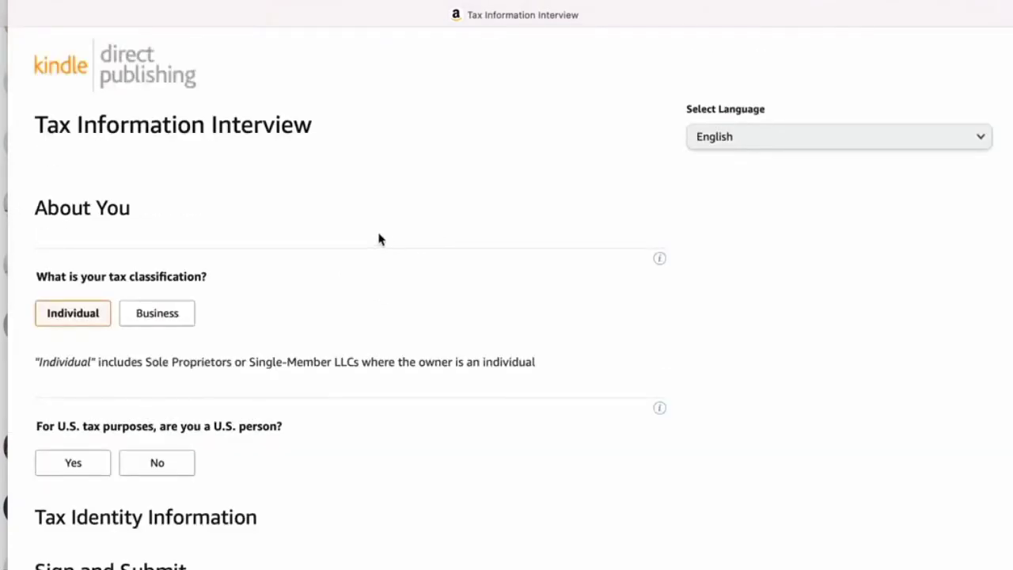
pyautogui.moveTo(388, 237)
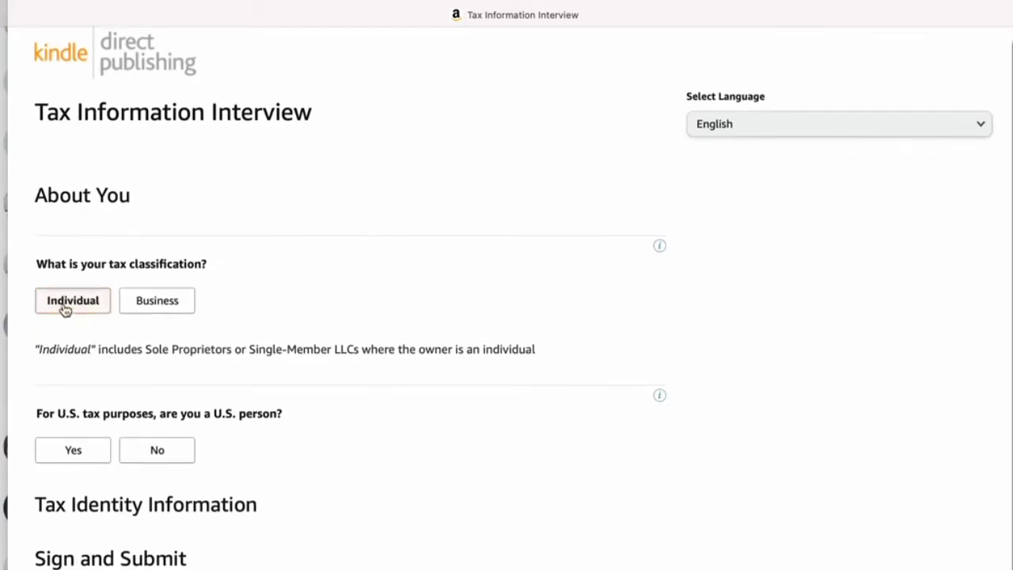
pyautogui.click(73, 301)
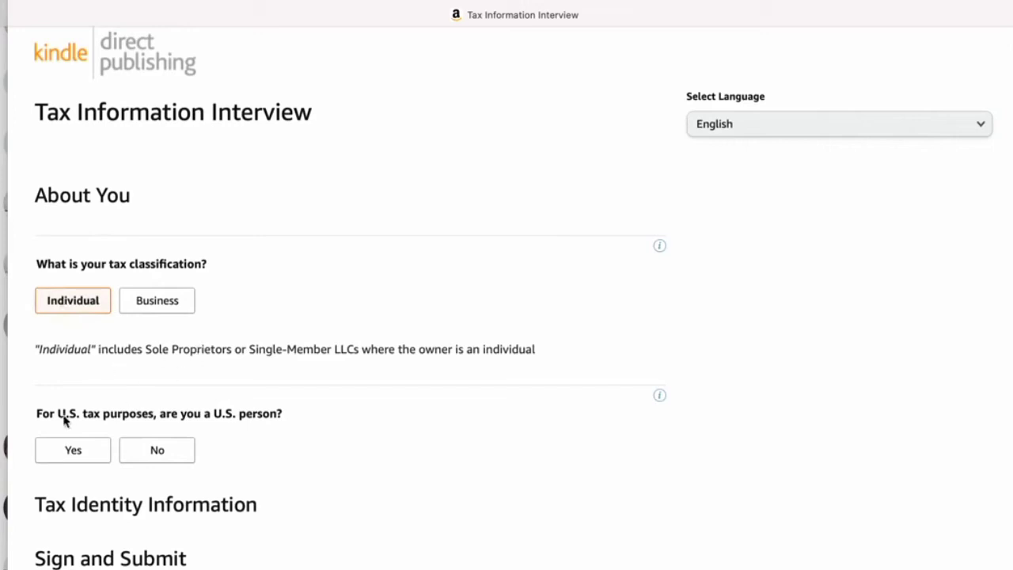
pyautogui.moveTo(276, 427)
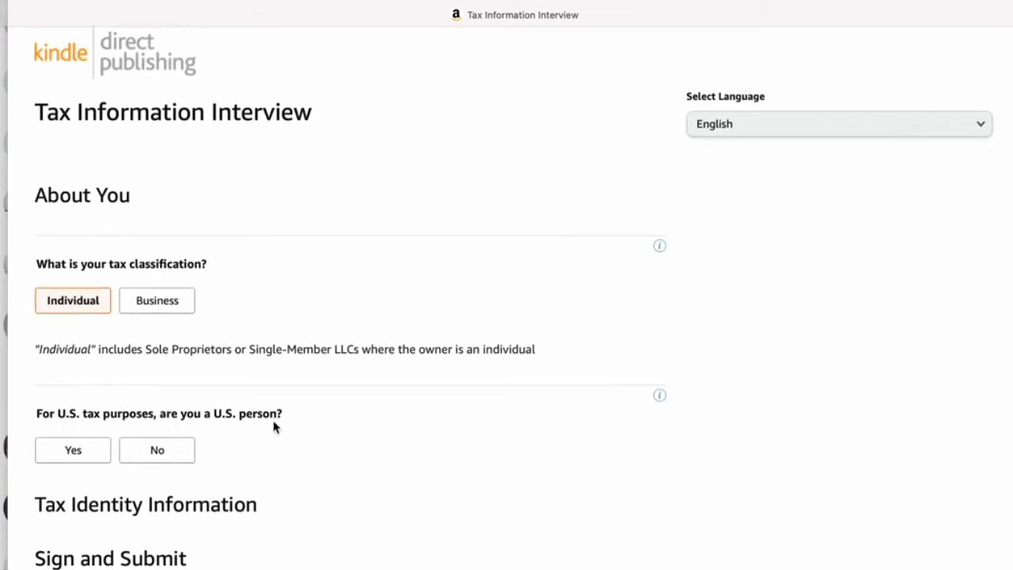
pyautogui.click(156, 450)
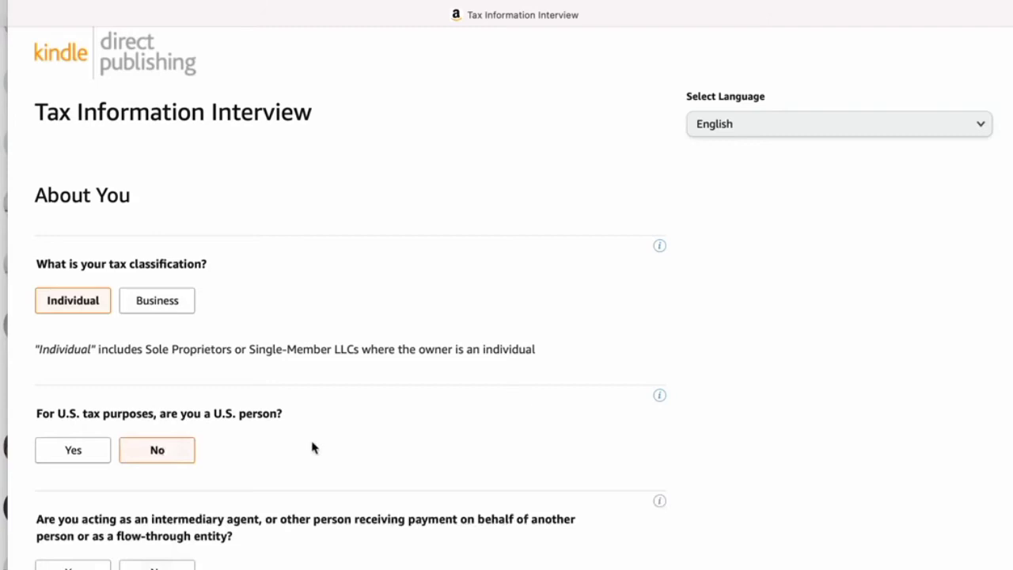
pyautogui.scroll(-3)
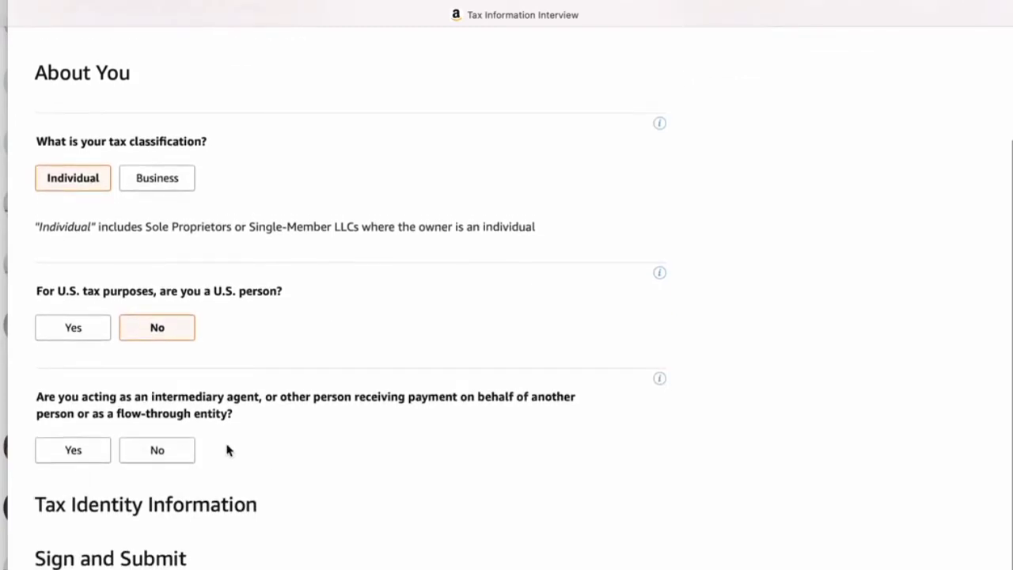
pyautogui.moveTo(345, 414)
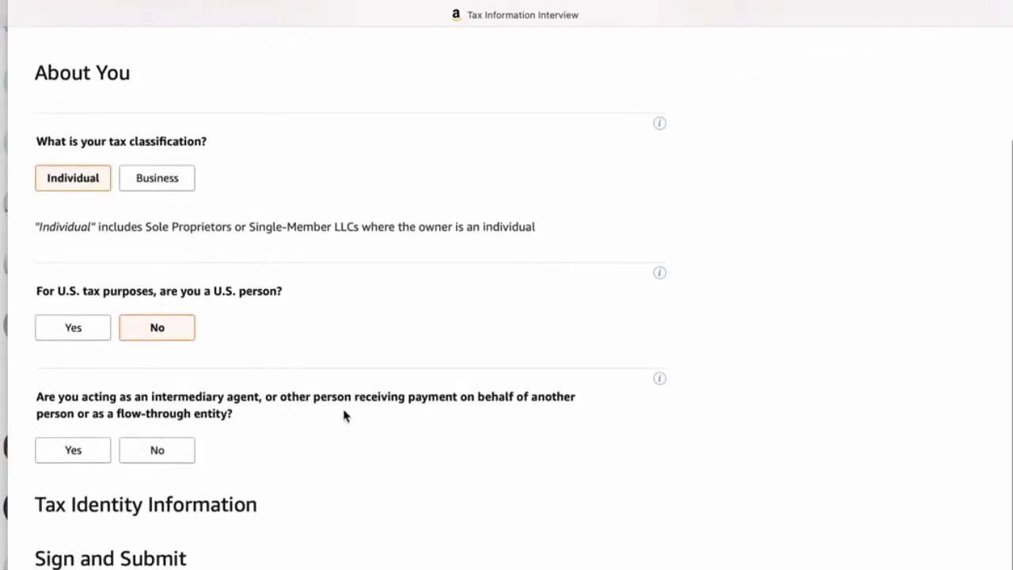
pyautogui.moveTo(421, 408)
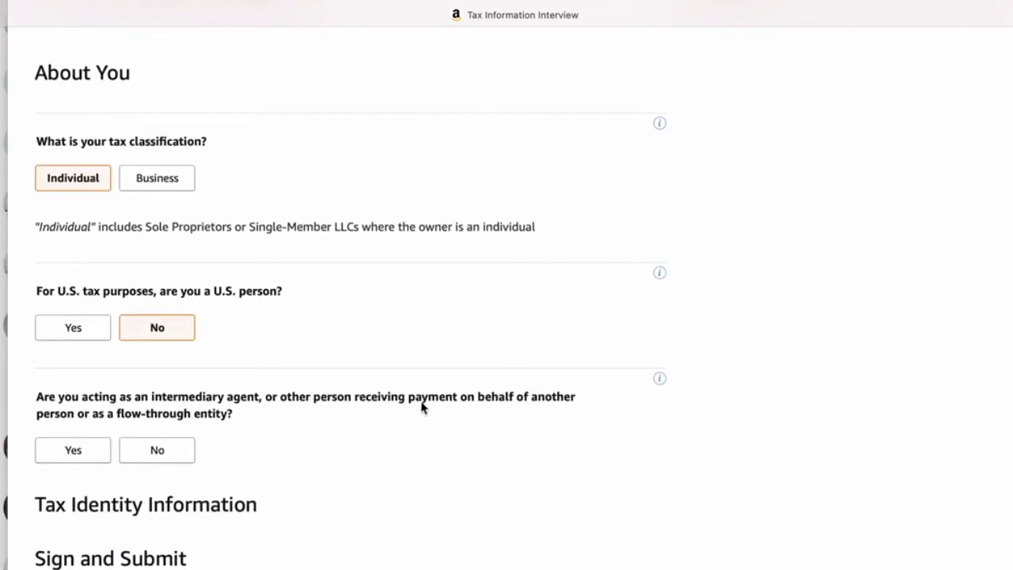
pyautogui.moveTo(120, 402)
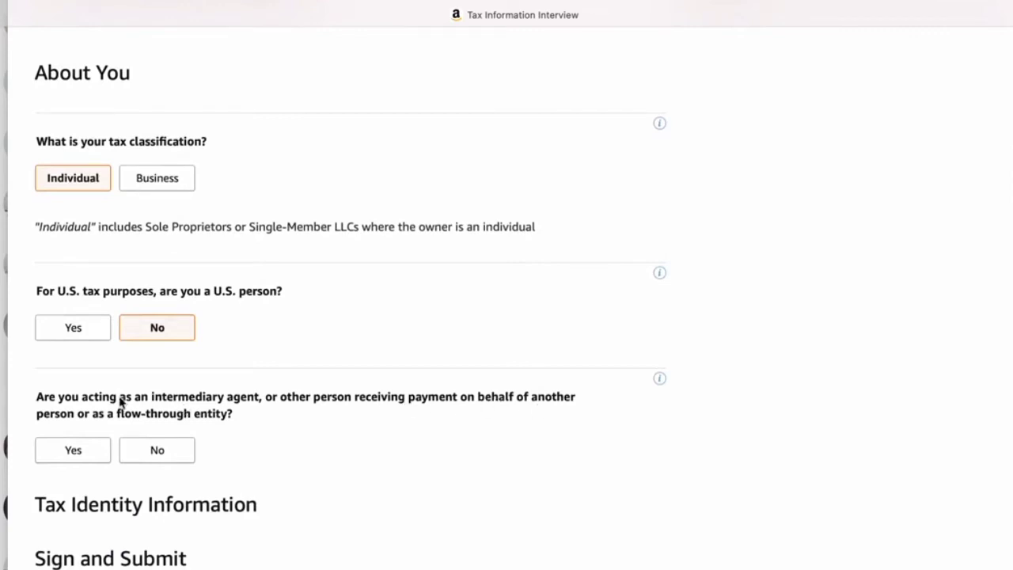
pyautogui.click(157, 450)
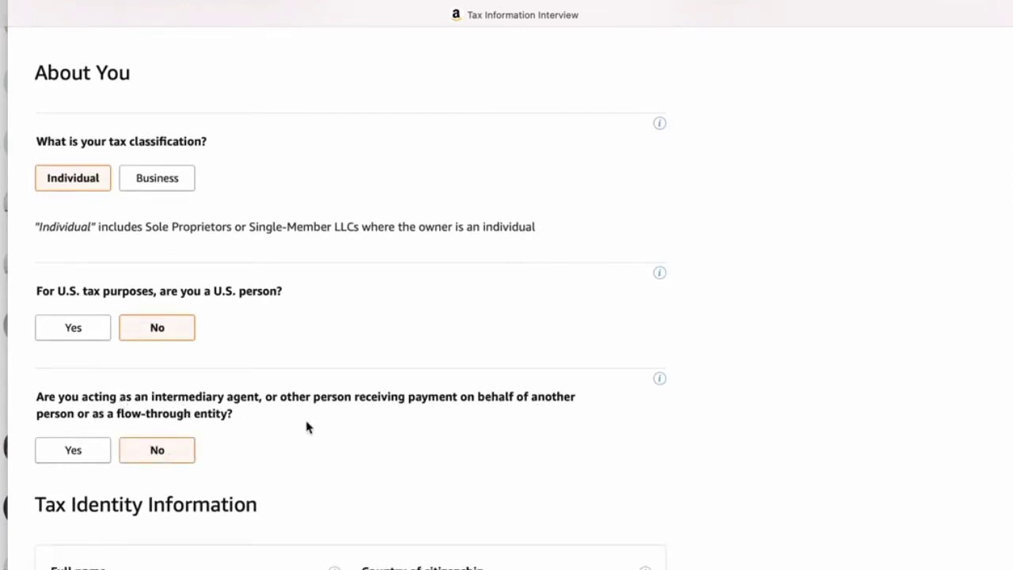
# Step: Choose Nigeria as the country of citizenship from the dropdown list
pyautogui.scroll(-3)
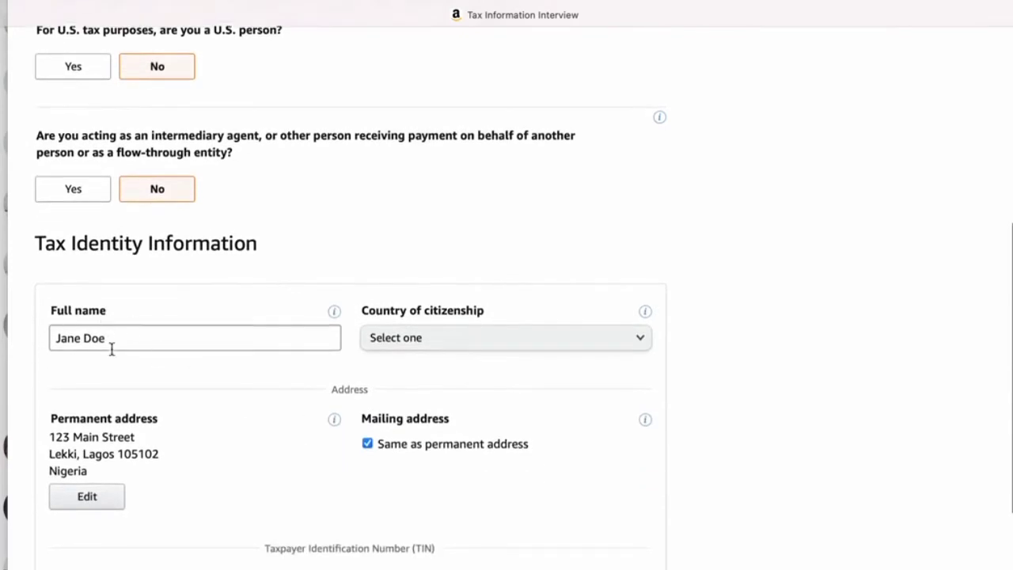
pyautogui.moveTo(174, 326)
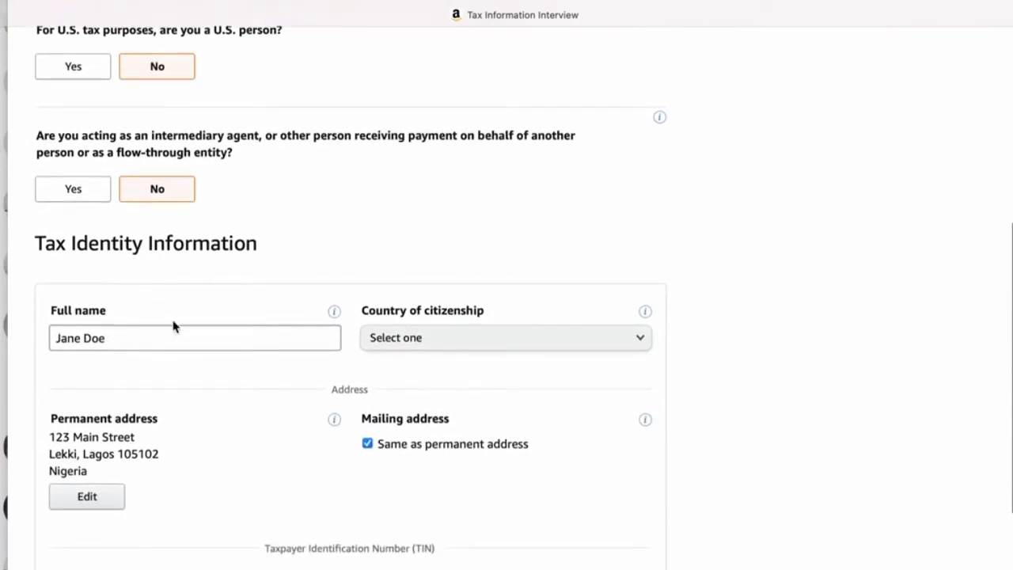
pyautogui.click(504, 337)
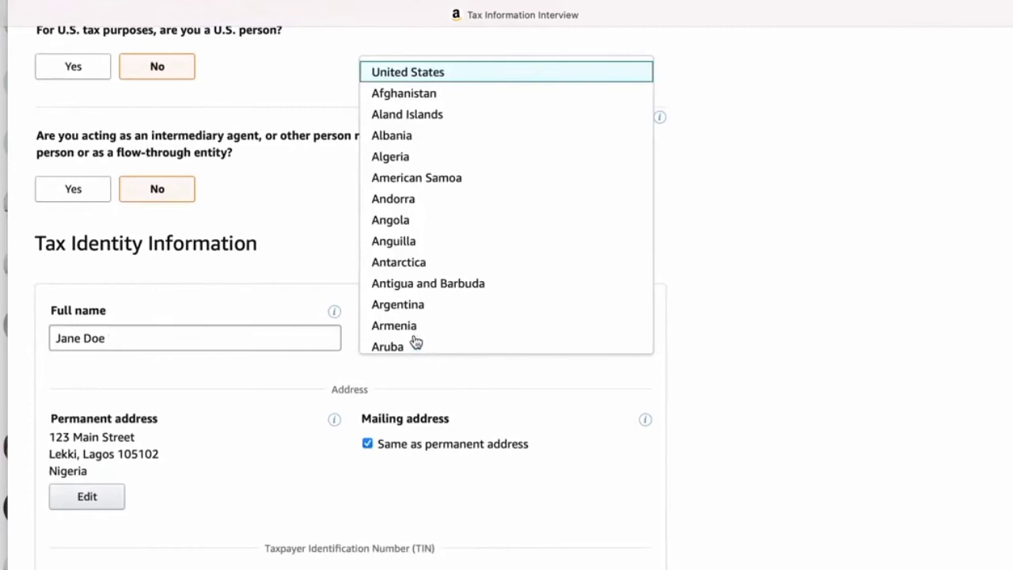
pyautogui.scroll(-3)
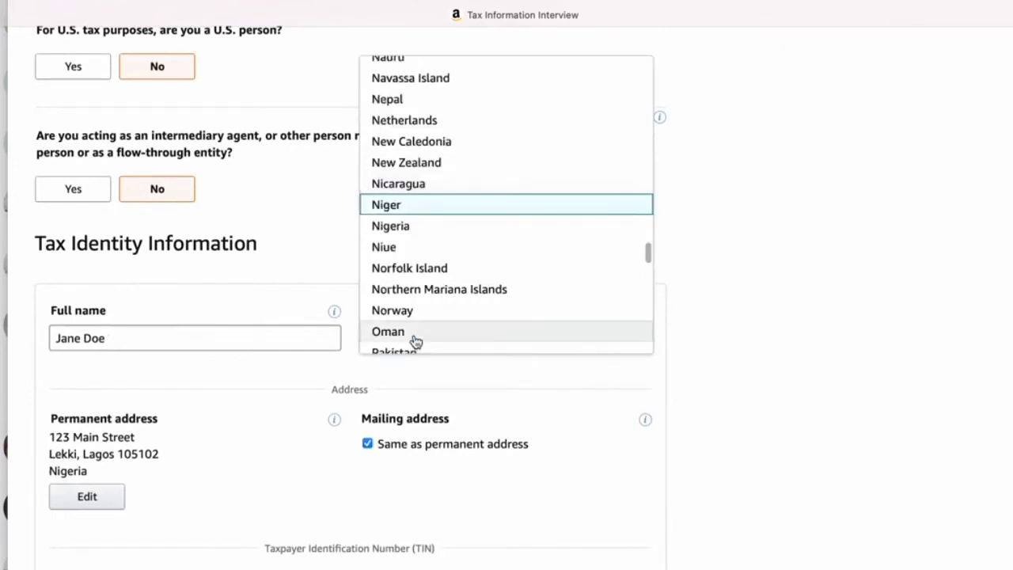
pyautogui.click(389, 225)
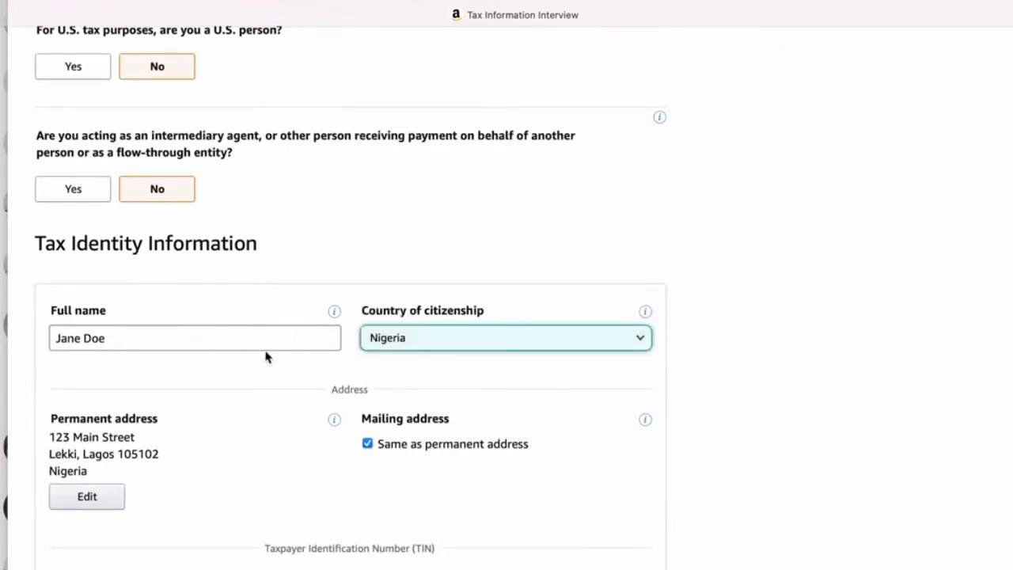
pyautogui.scroll(-3)
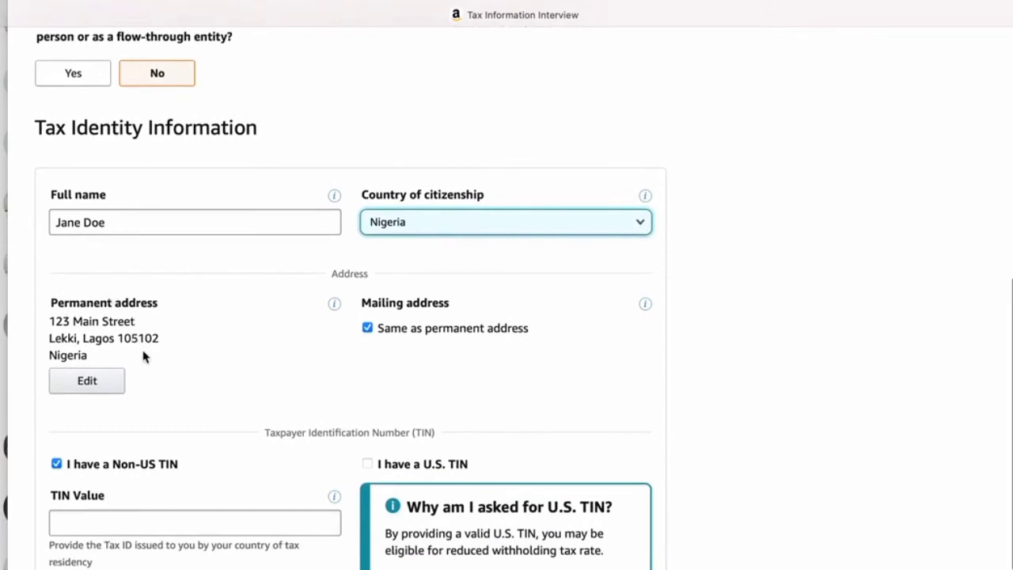
pyautogui.moveTo(367, 359)
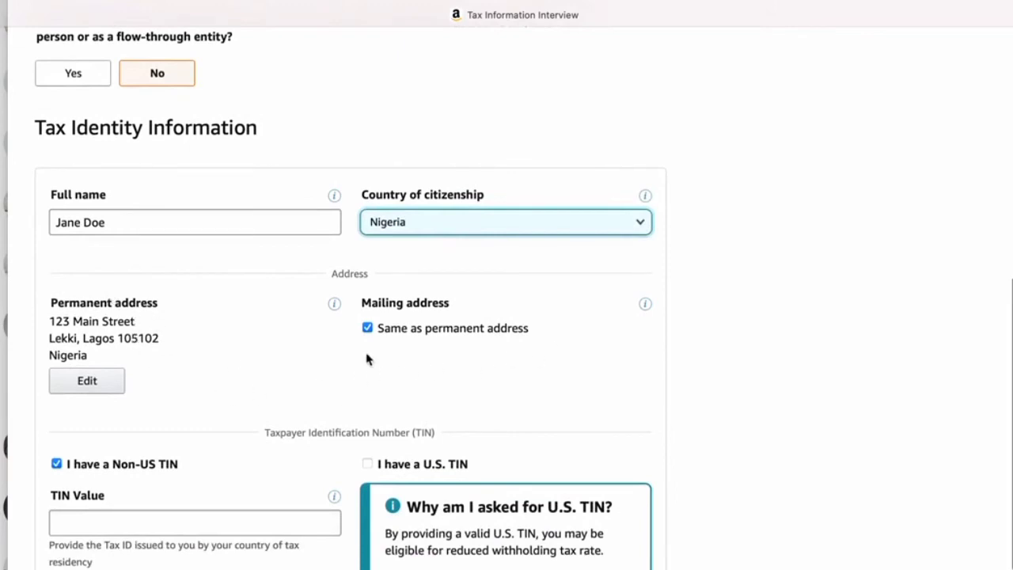
# Step: Declare no Non-US TIN because the tax country issues no TINs, and continue to signing
pyautogui.scroll(-3)
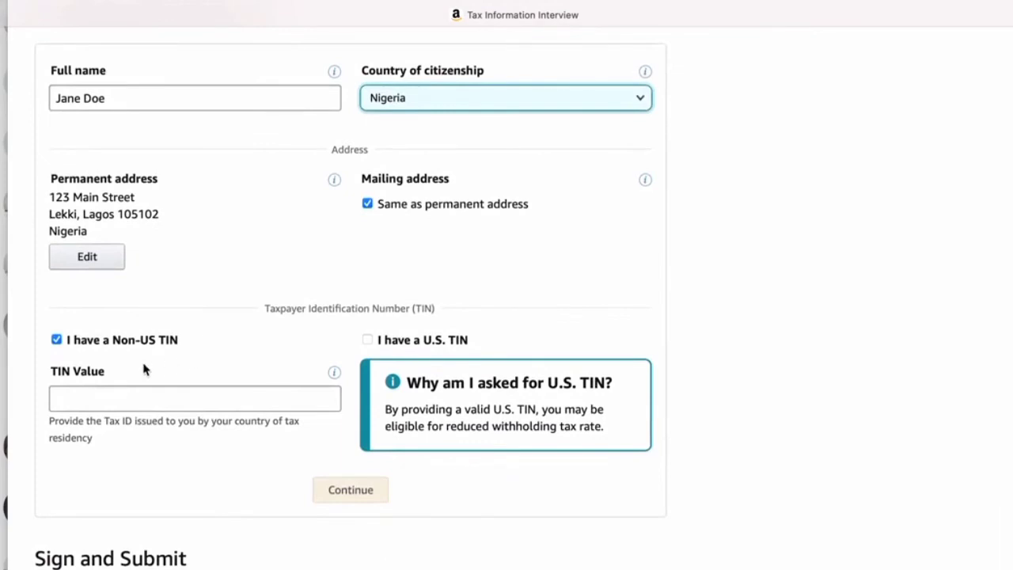
pyautogui.moveTo(79, 348)
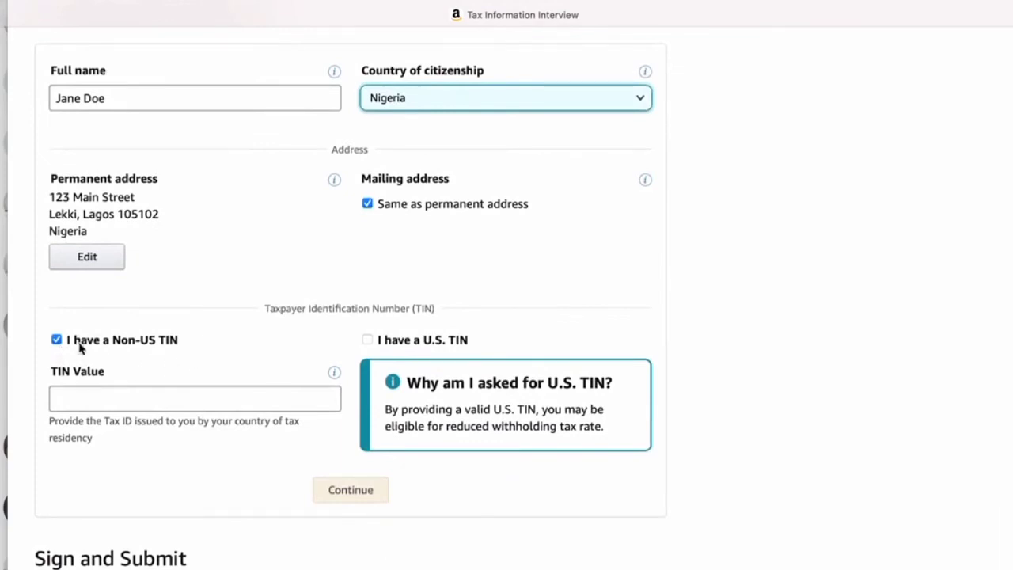
pyautogui.click(57, 339)
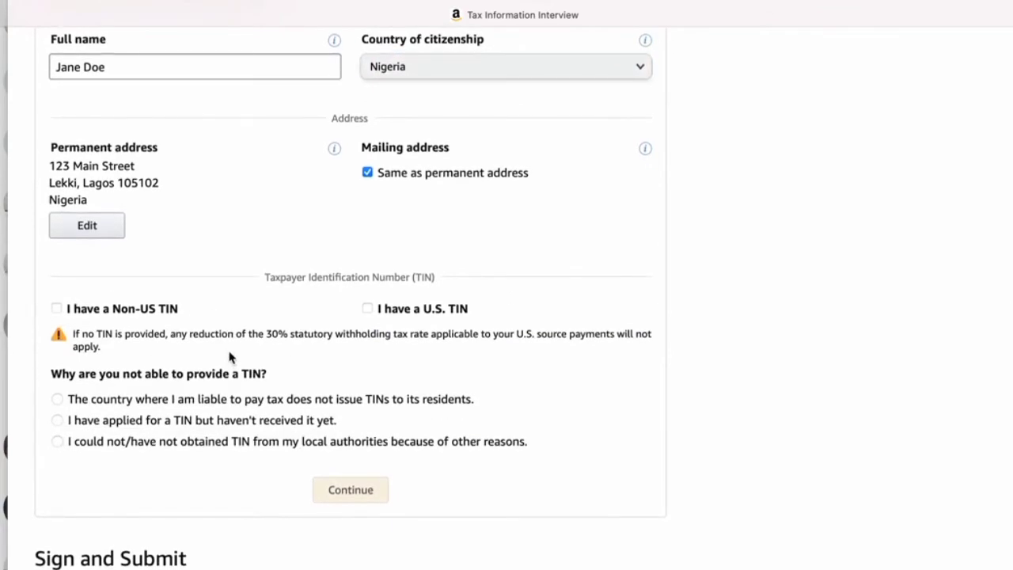
pyautogui.moveTo(209, 353)
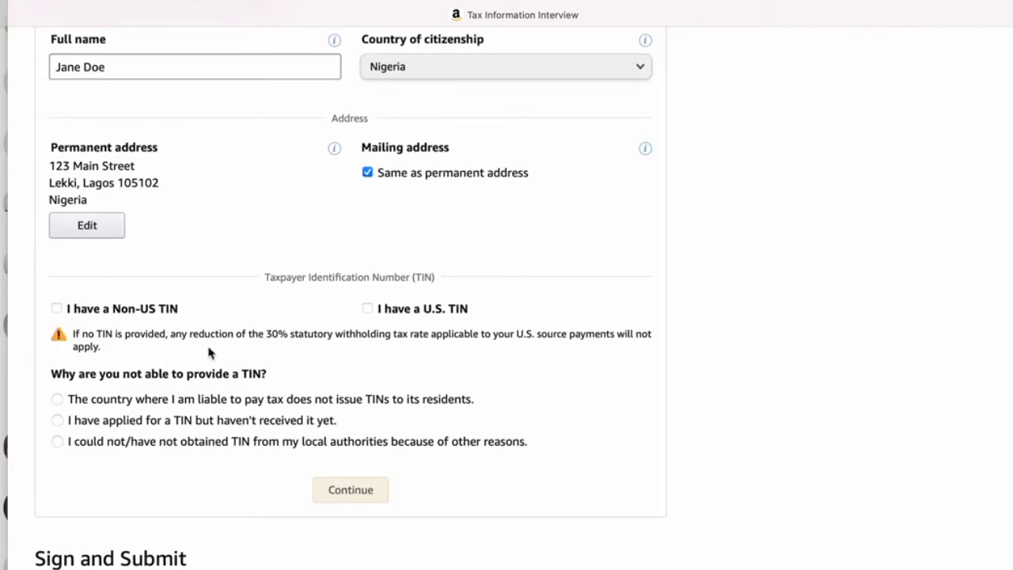
pyautogui.moveTo(67, 402)
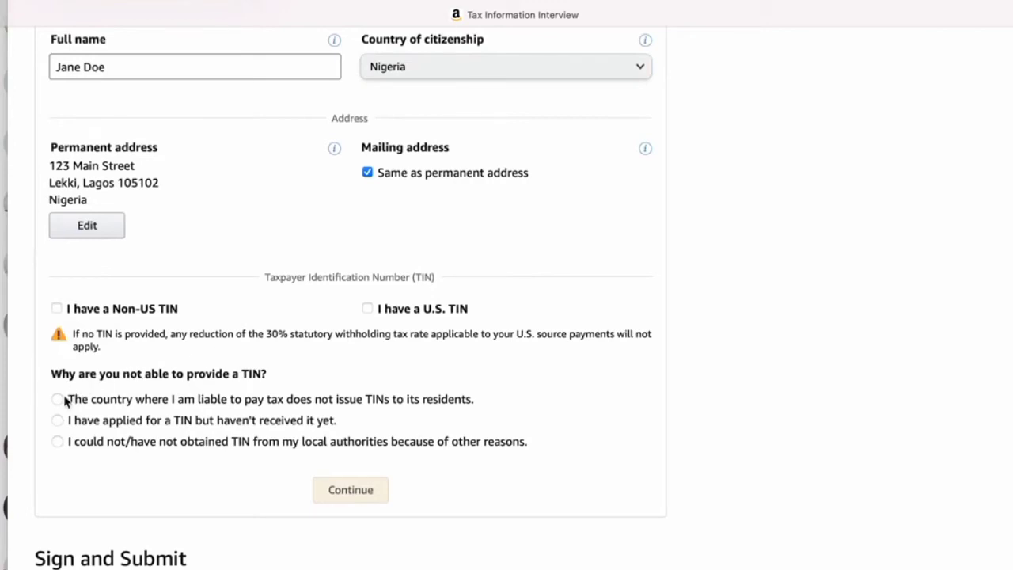
pyautogui.click(57, 398)
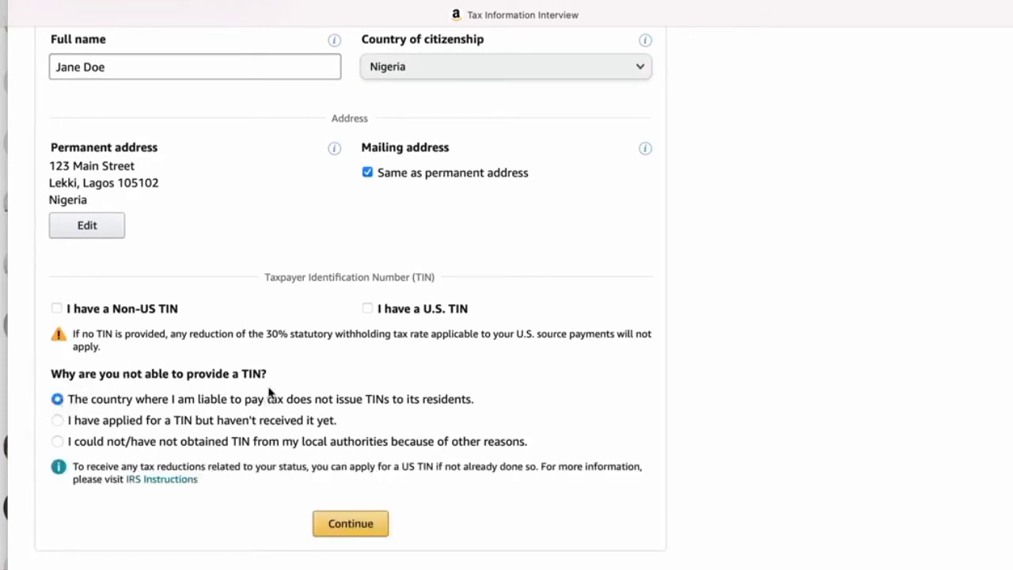
pyautogui.moveTo(478, 410)
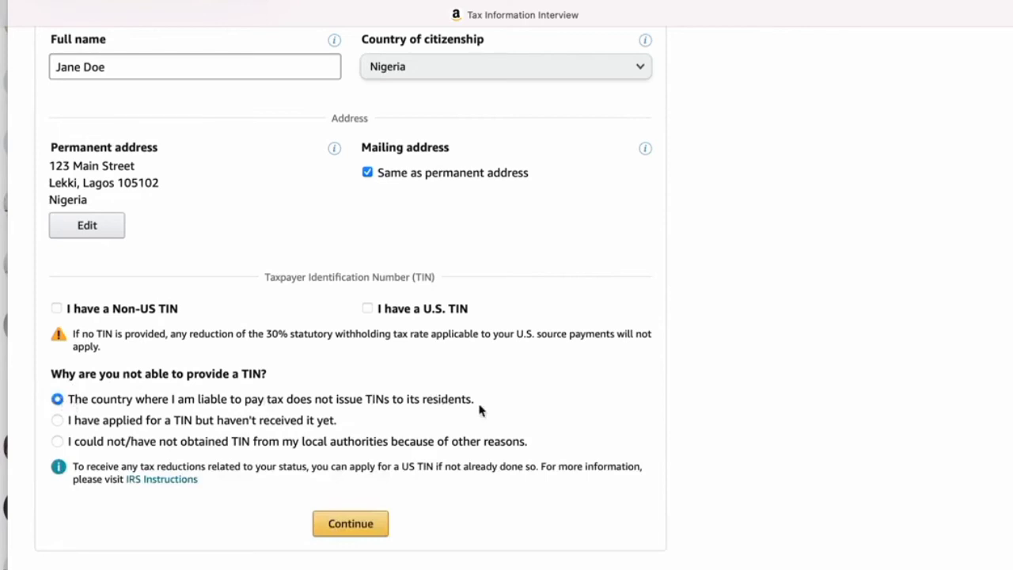
pyautogui.moveTo(399, 434)
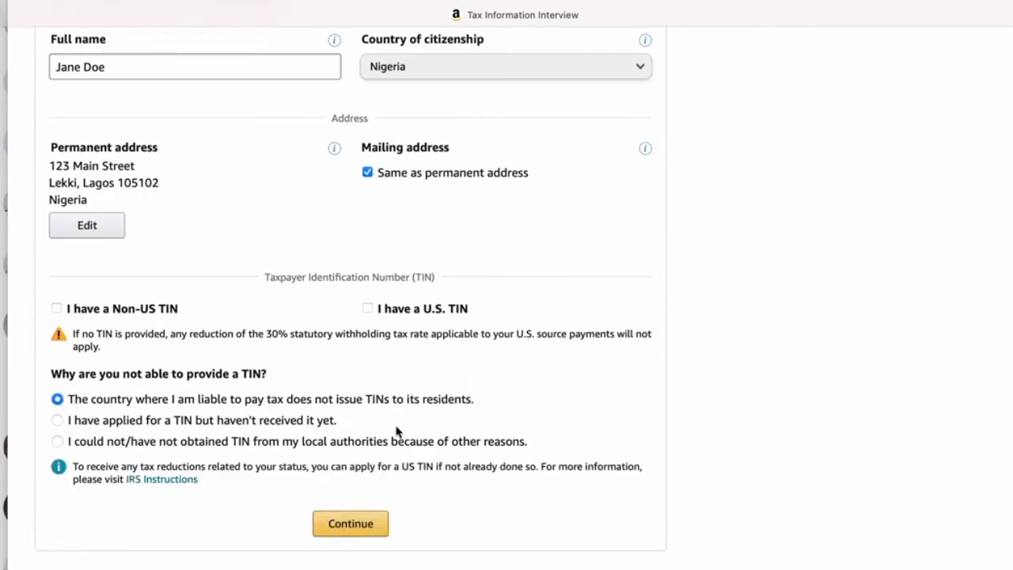
pyautogui.click(350, 522)
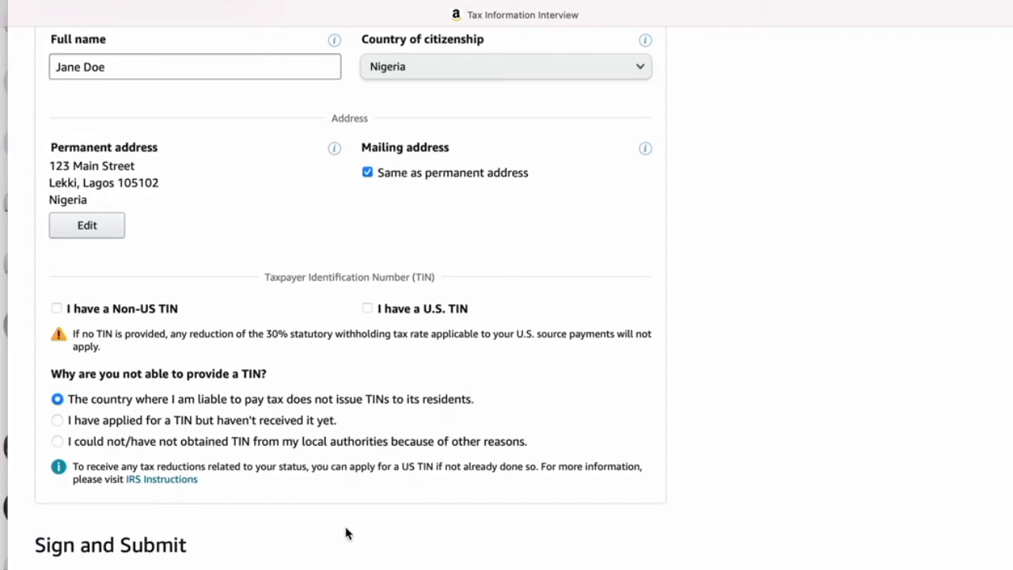
# Step: Sign the W-8BEN with the full name, keep the date, and save to preview the form
pyautogui.scroll(-3)
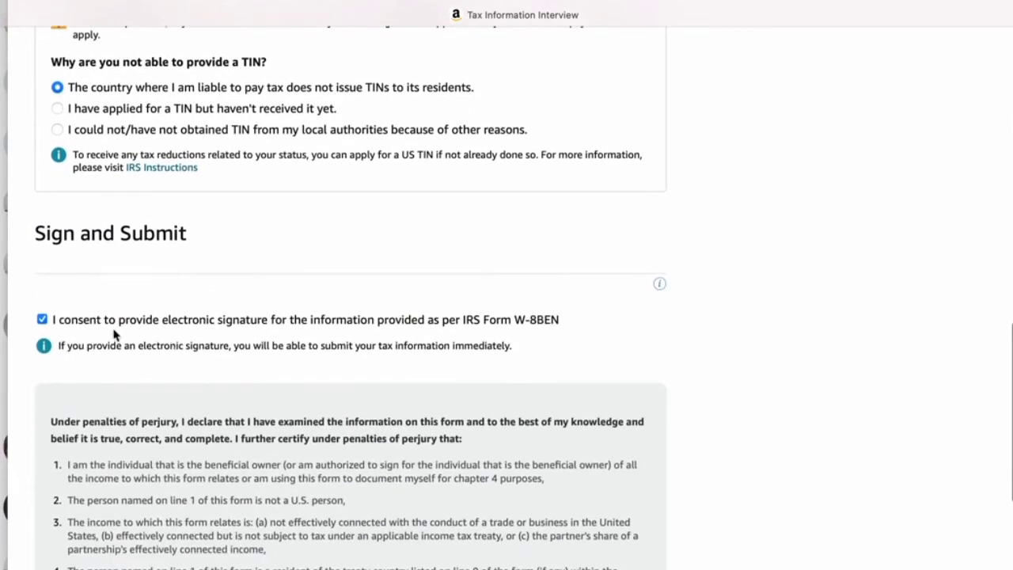
pyautogui.moveTo(196, 336)
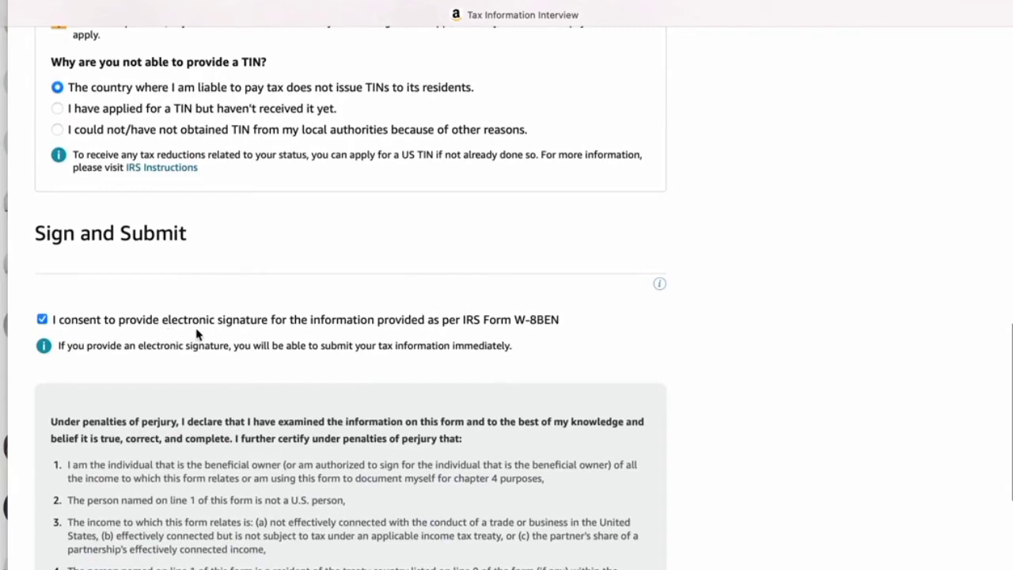
pyautogui.moveTo(312, 336)
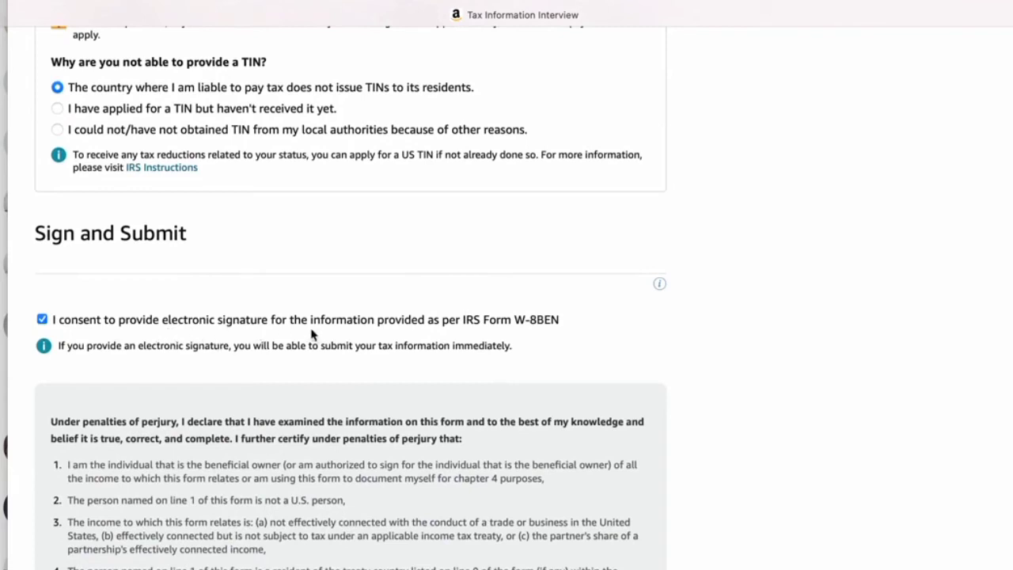
pyautogui.moveTo(149, 367)
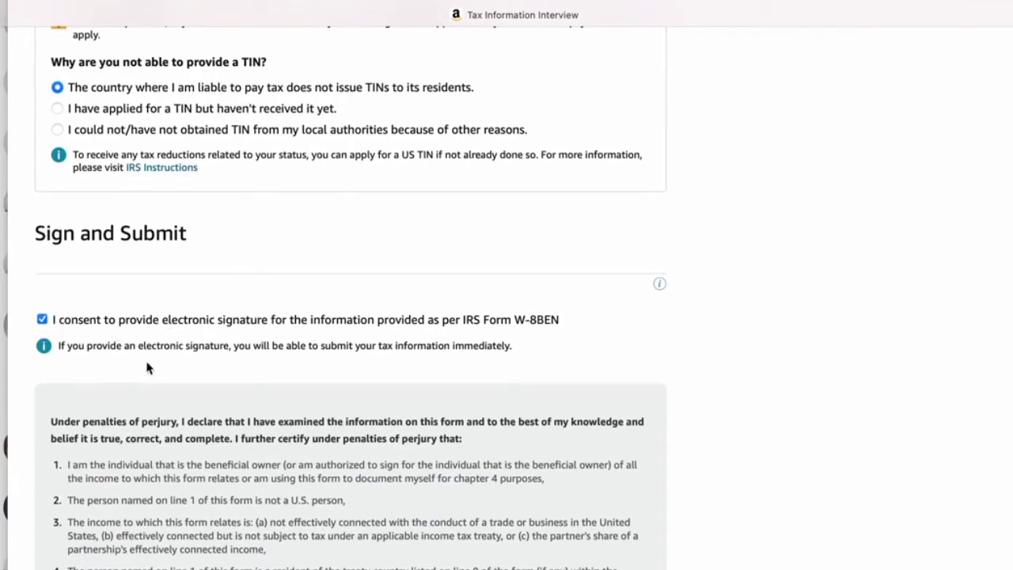
pyautogui.scroll(-3)
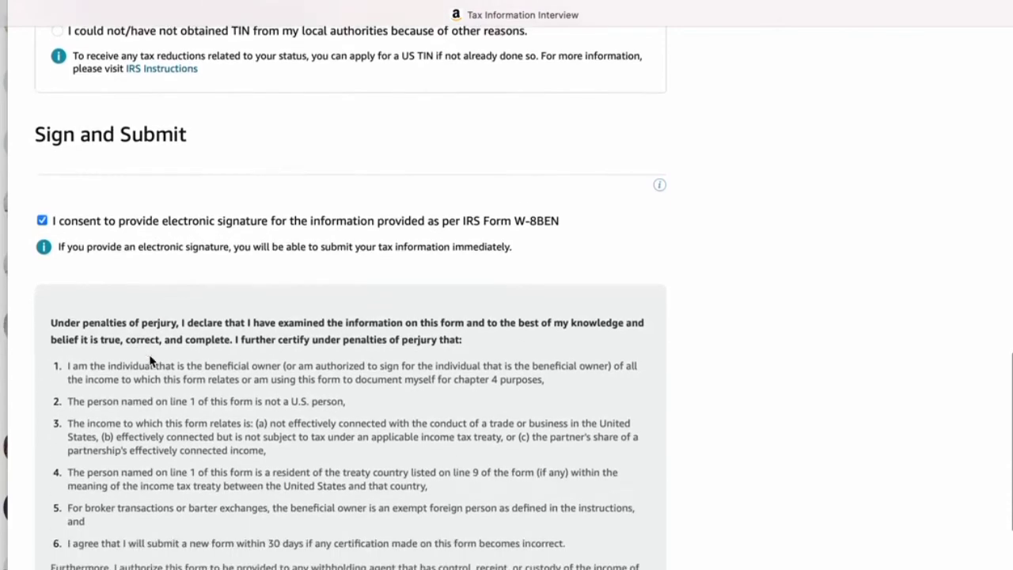
pyautogui.scroll(-3)
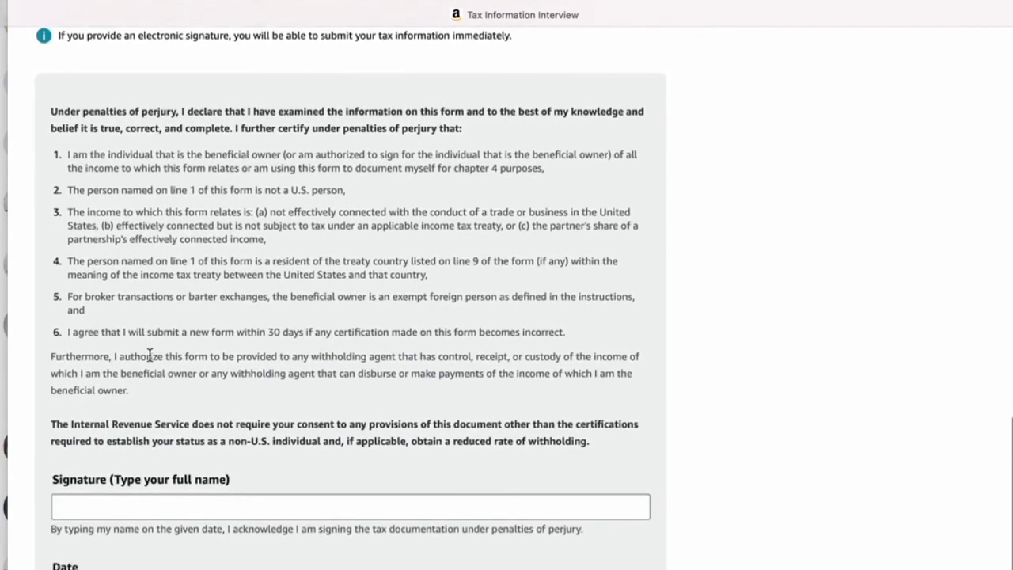
pyautogui.moveTo(231, 209)
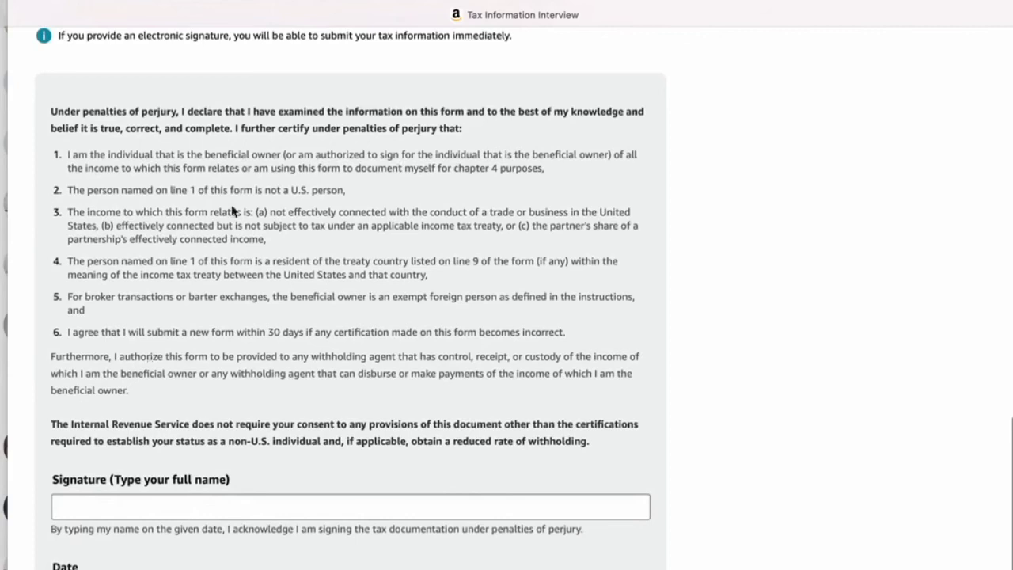
pyautogui.moveTo(299, 376)
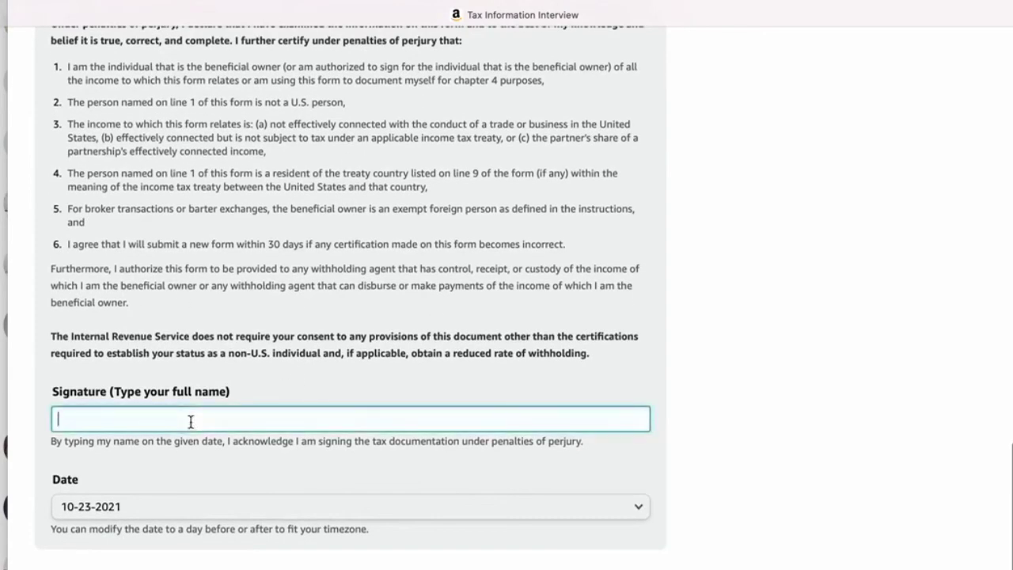
pyautogui.write('Jane Doe')
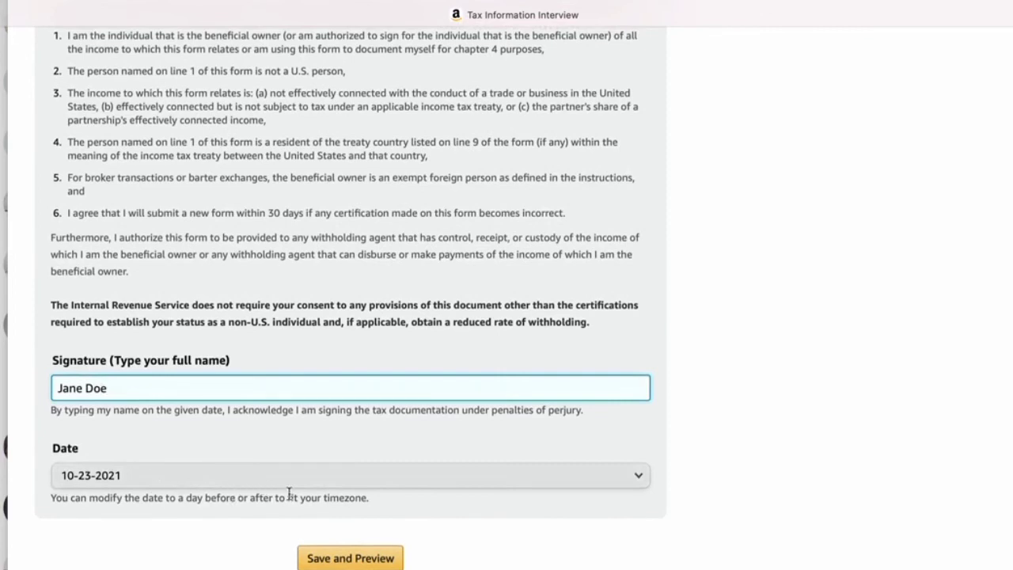
pyautogui.click(350, 558)
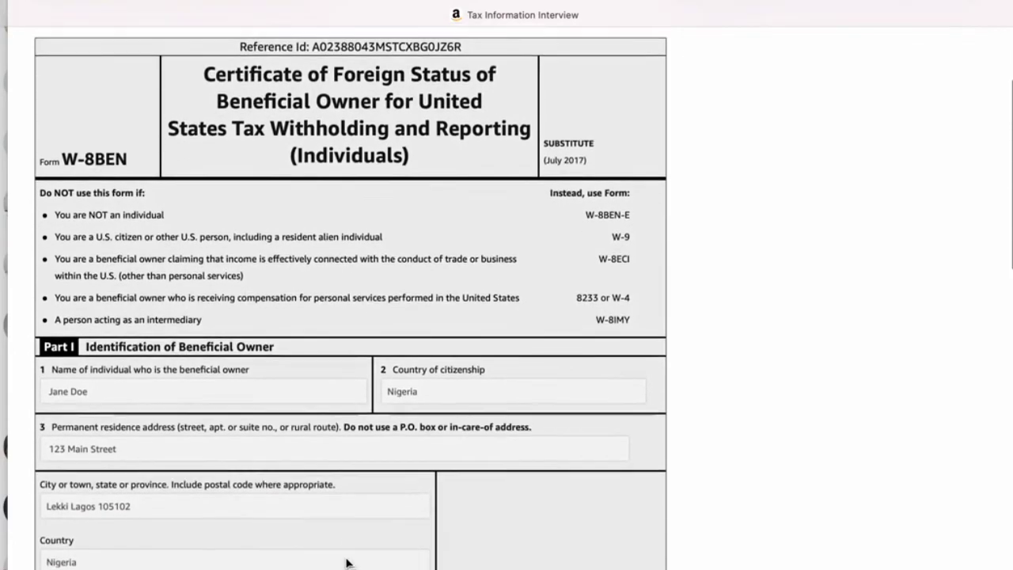
# Step: Review the W-8BEN preview to the bottom and submit the form
pyautogui.scroll(-3)
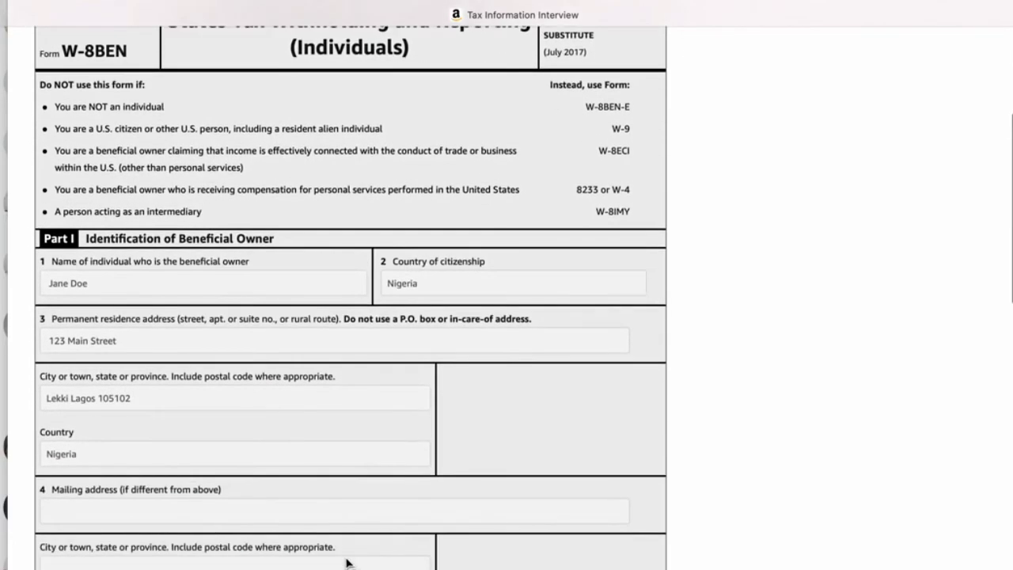
pyautogui.scroll(-3)
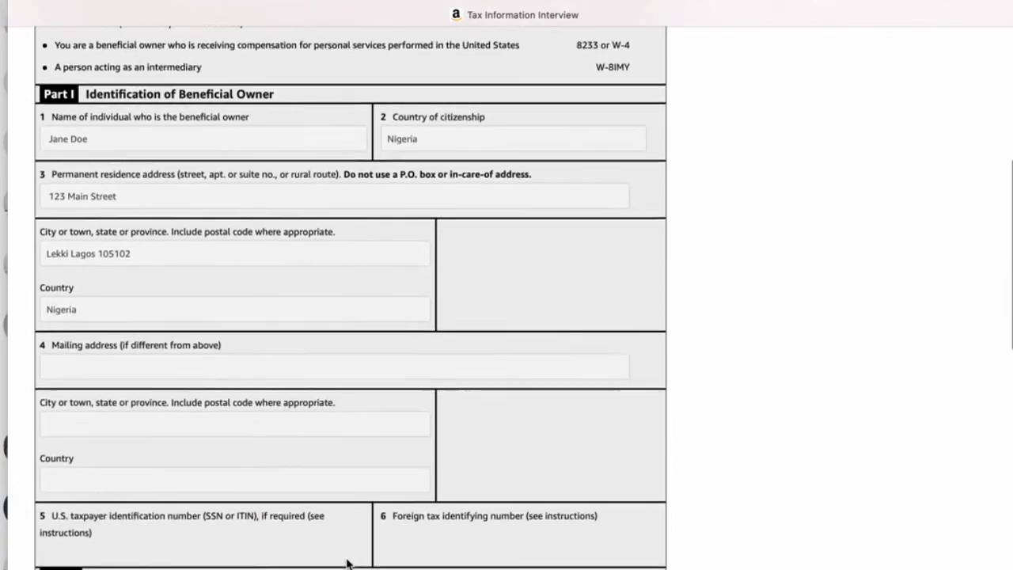
pyautogui.scroll(-3)
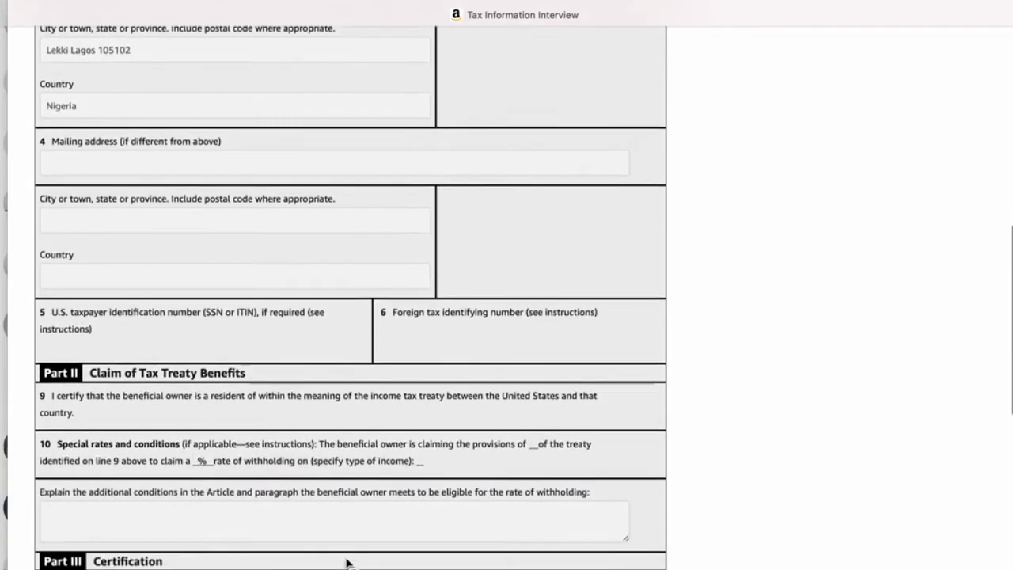
pyautogui.scroll(-3)
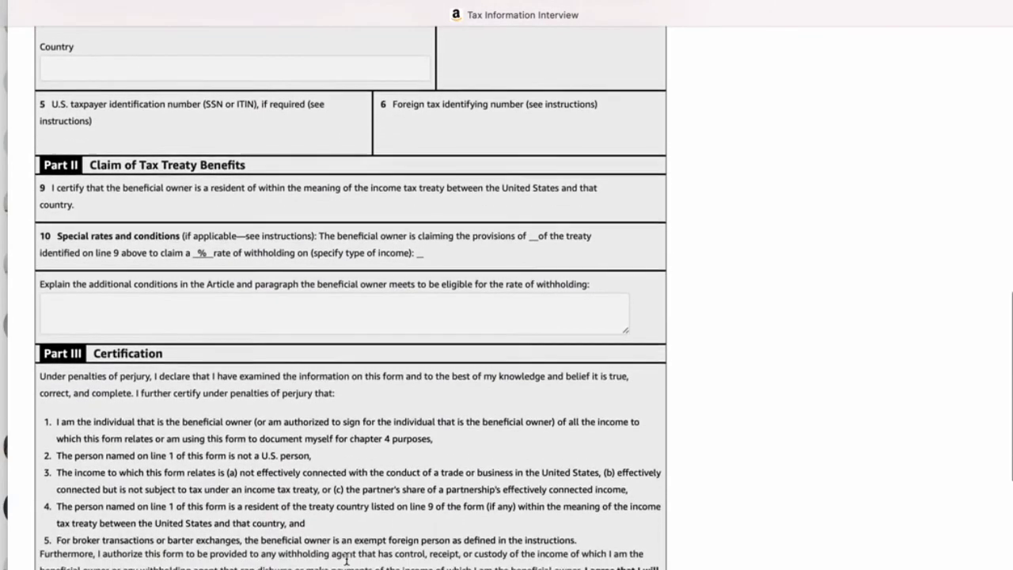
pyautogui.scroll(-3)
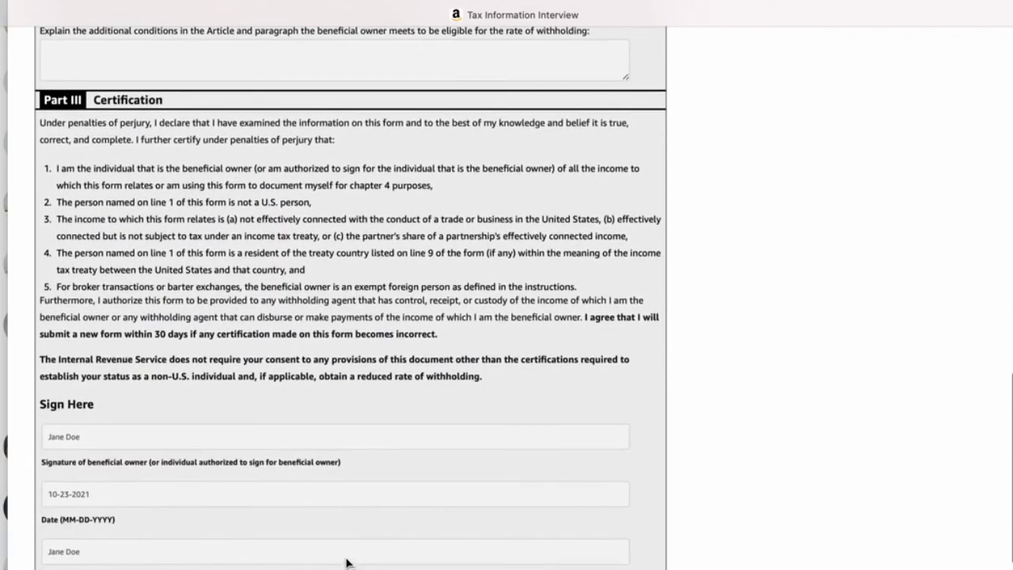
pyautogui.scroll(-3)
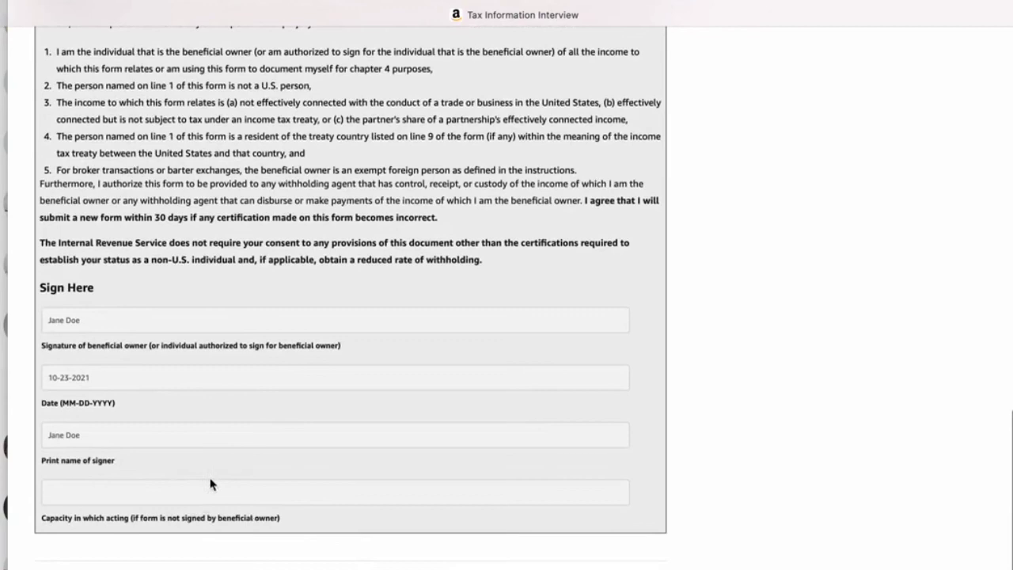
pyautogui.scroll(-3)
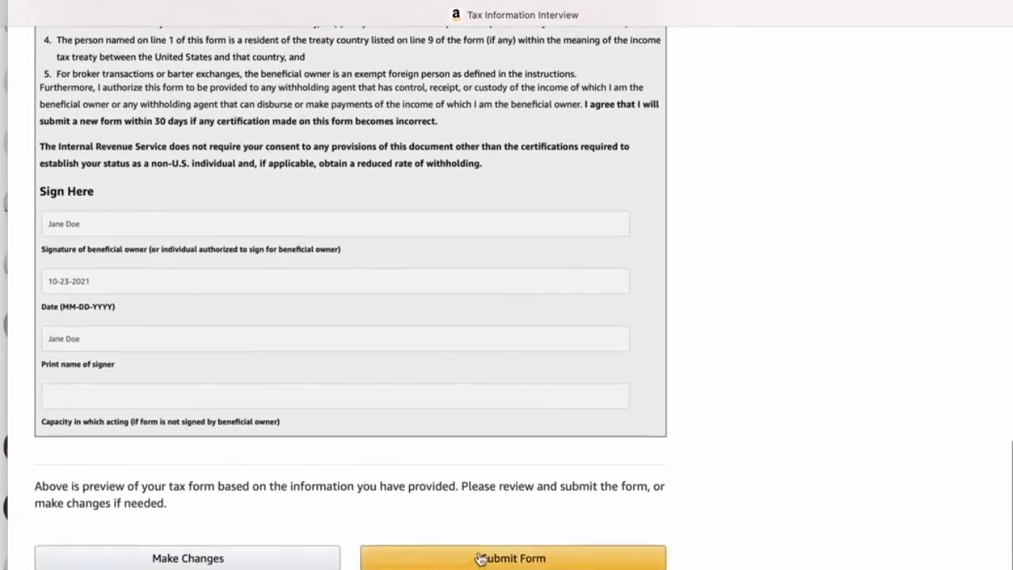
pyautogui.click(512, 557)
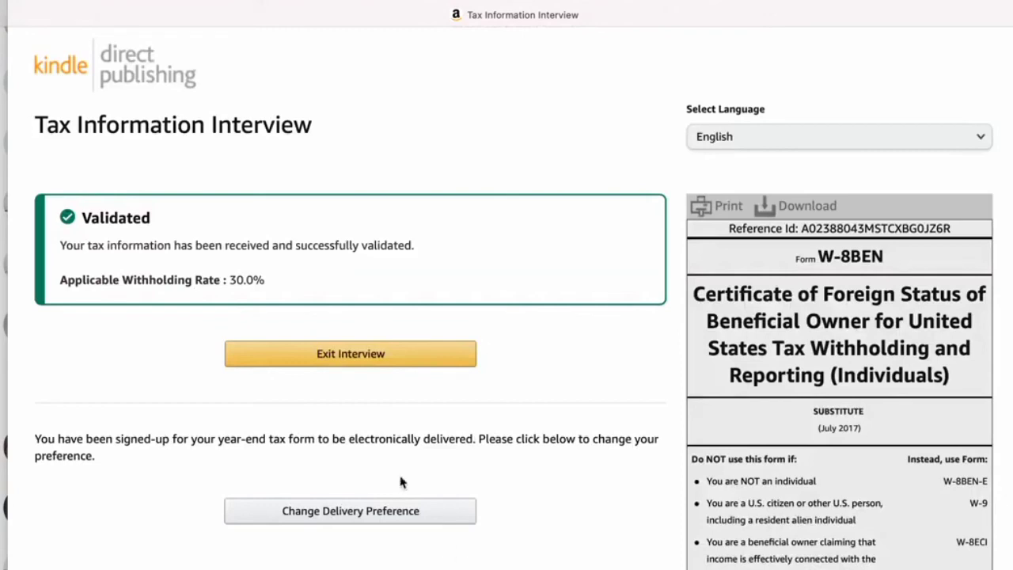
pyautogui.moveTo(379, 355)
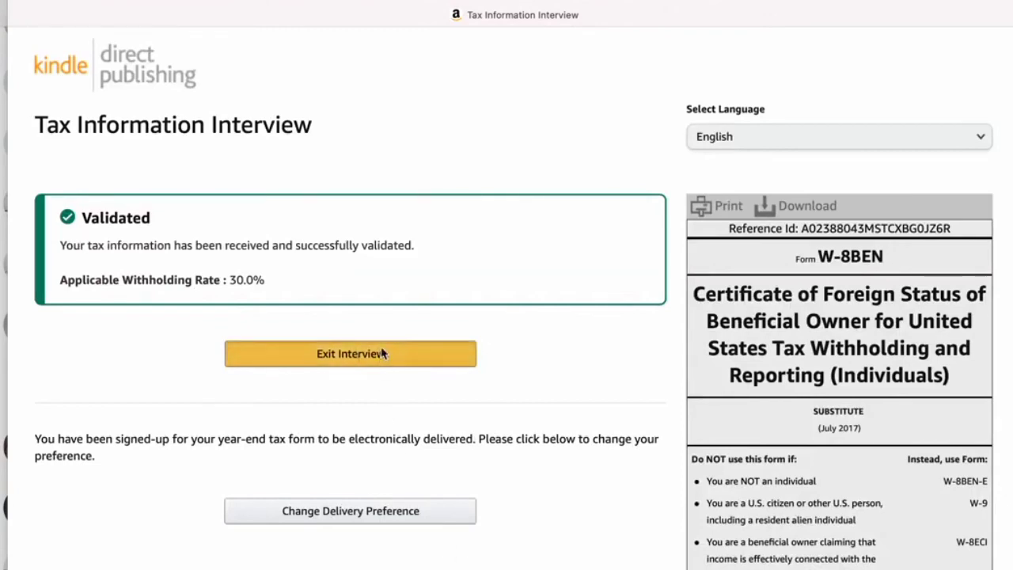
# Step: Exit the interview and check the account page shows tax info completed October 23, 2021 at 30% withholding
pyautogui.click(350, 353)
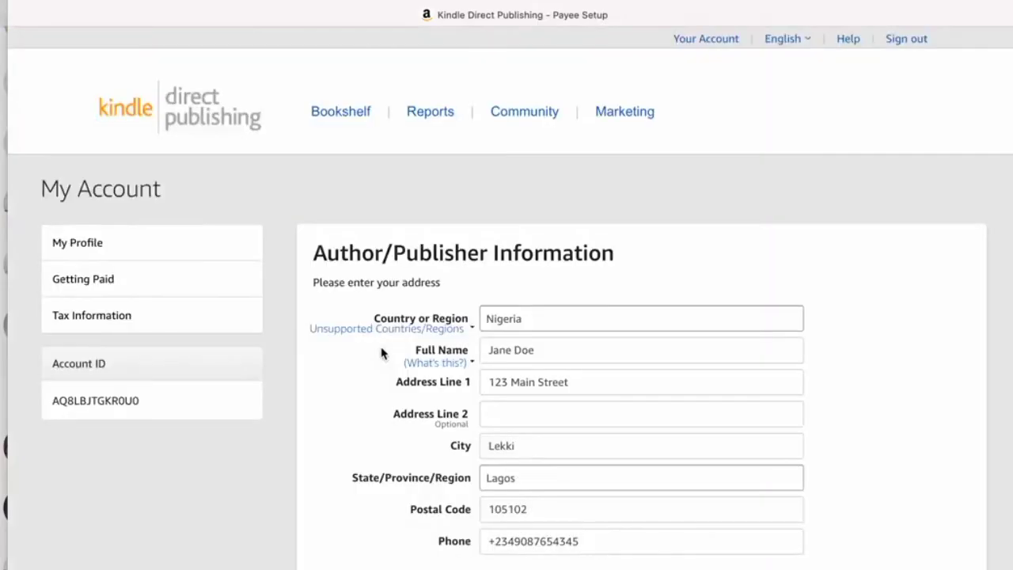
pyautogui.scroll(-3)
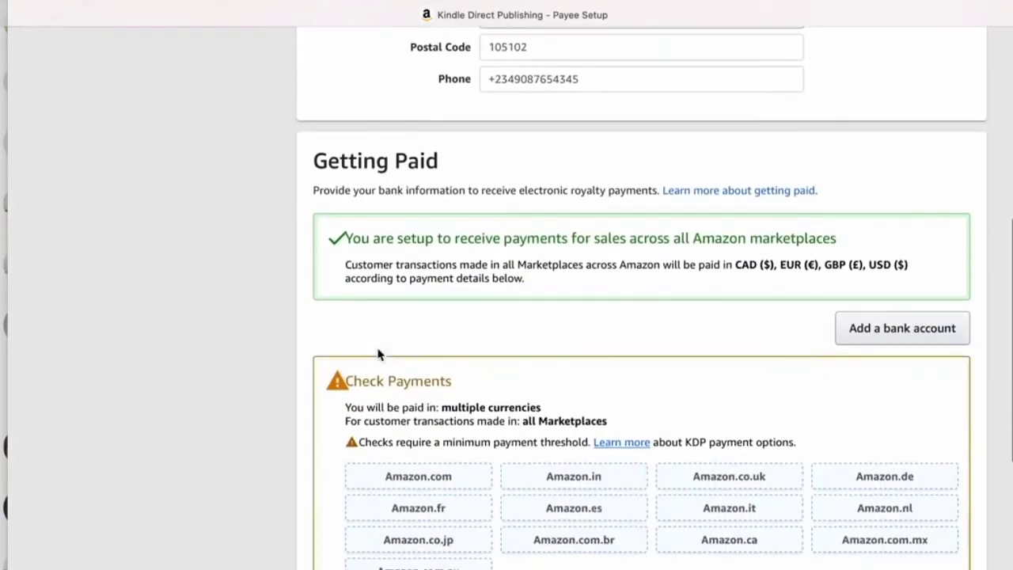
pyautogui.scroll(-3)
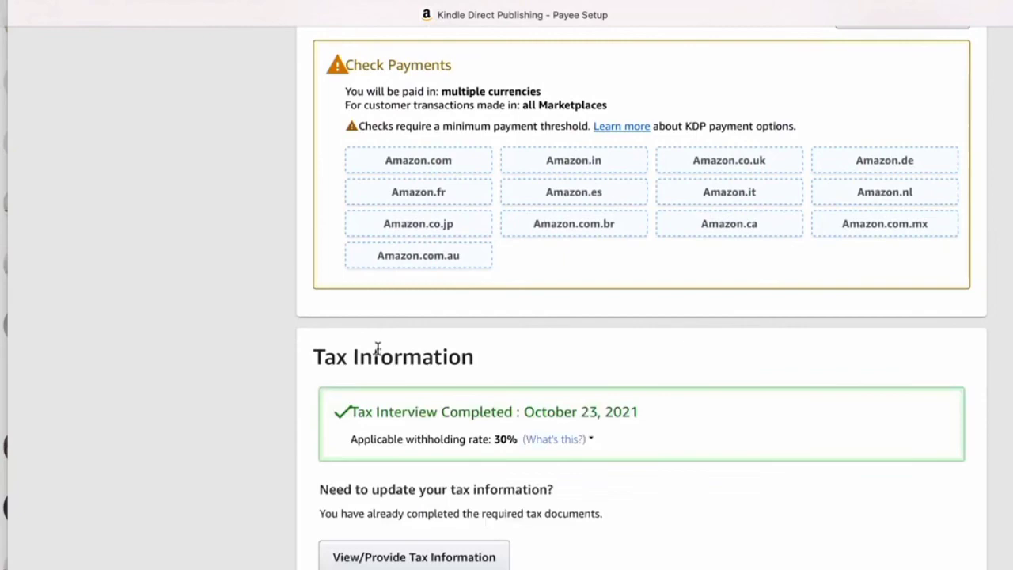
pyautogui.moveTo(469, 476)
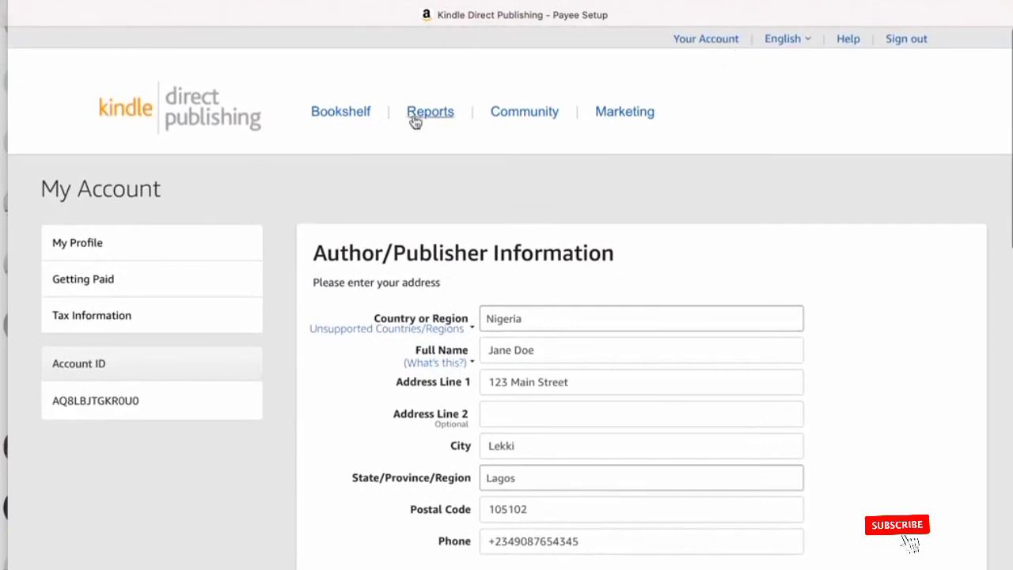
# Step: Switch from the account page to the Bookshelf showing the Create a new title option
pyautogui.click(340, 111)
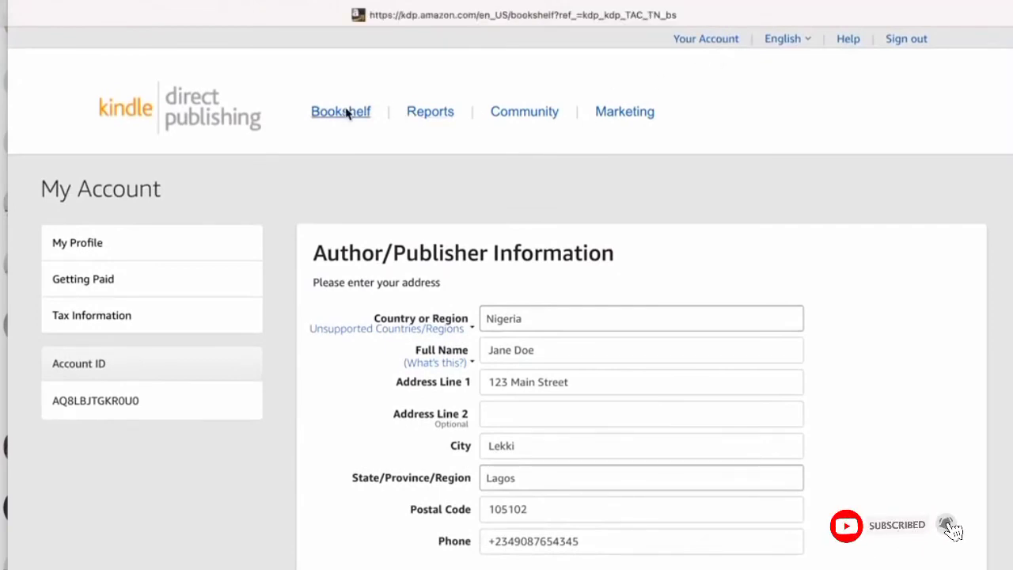
pyautogui.click(340, 111)
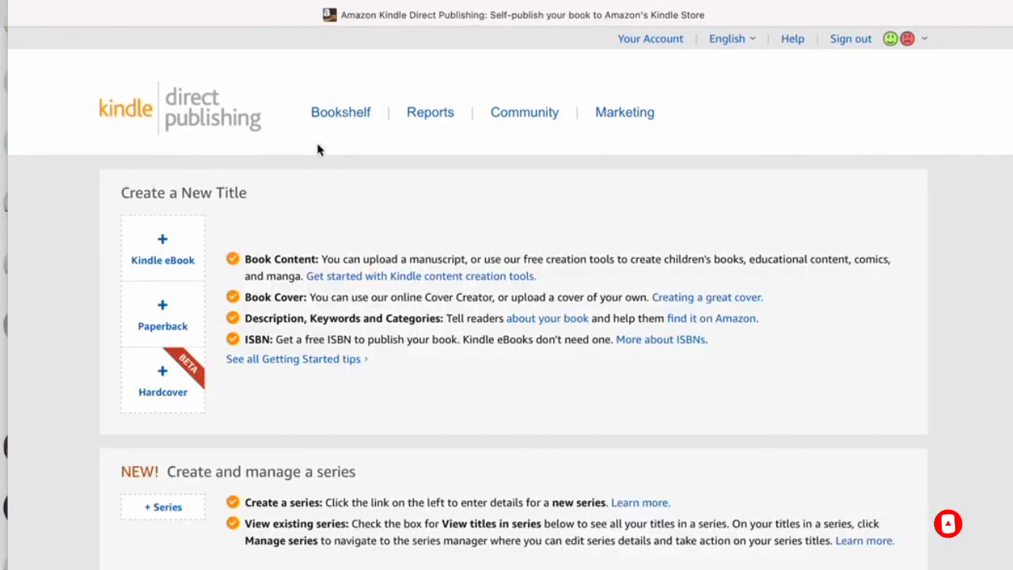
pyautogui.moveTo(354, 152)
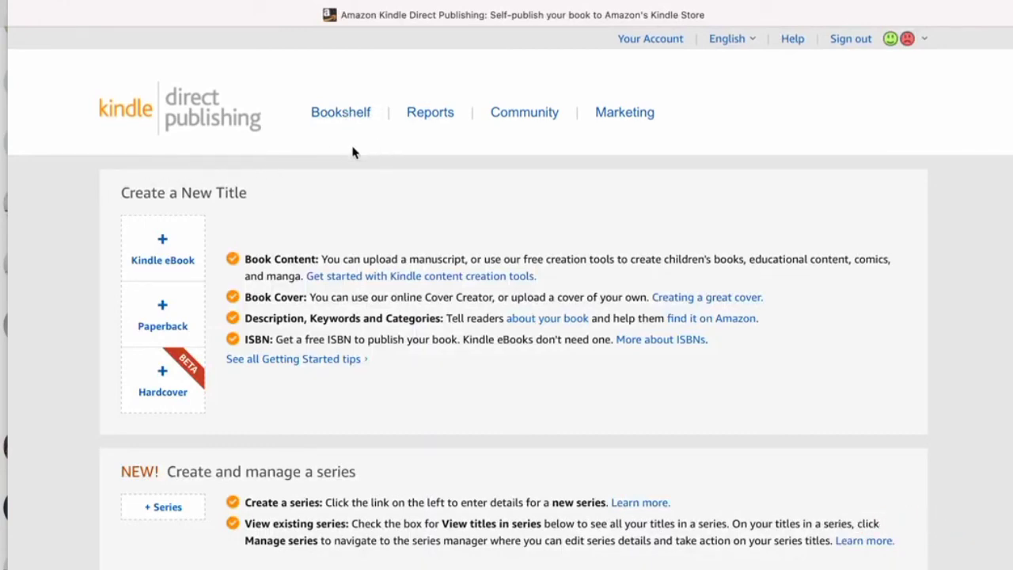